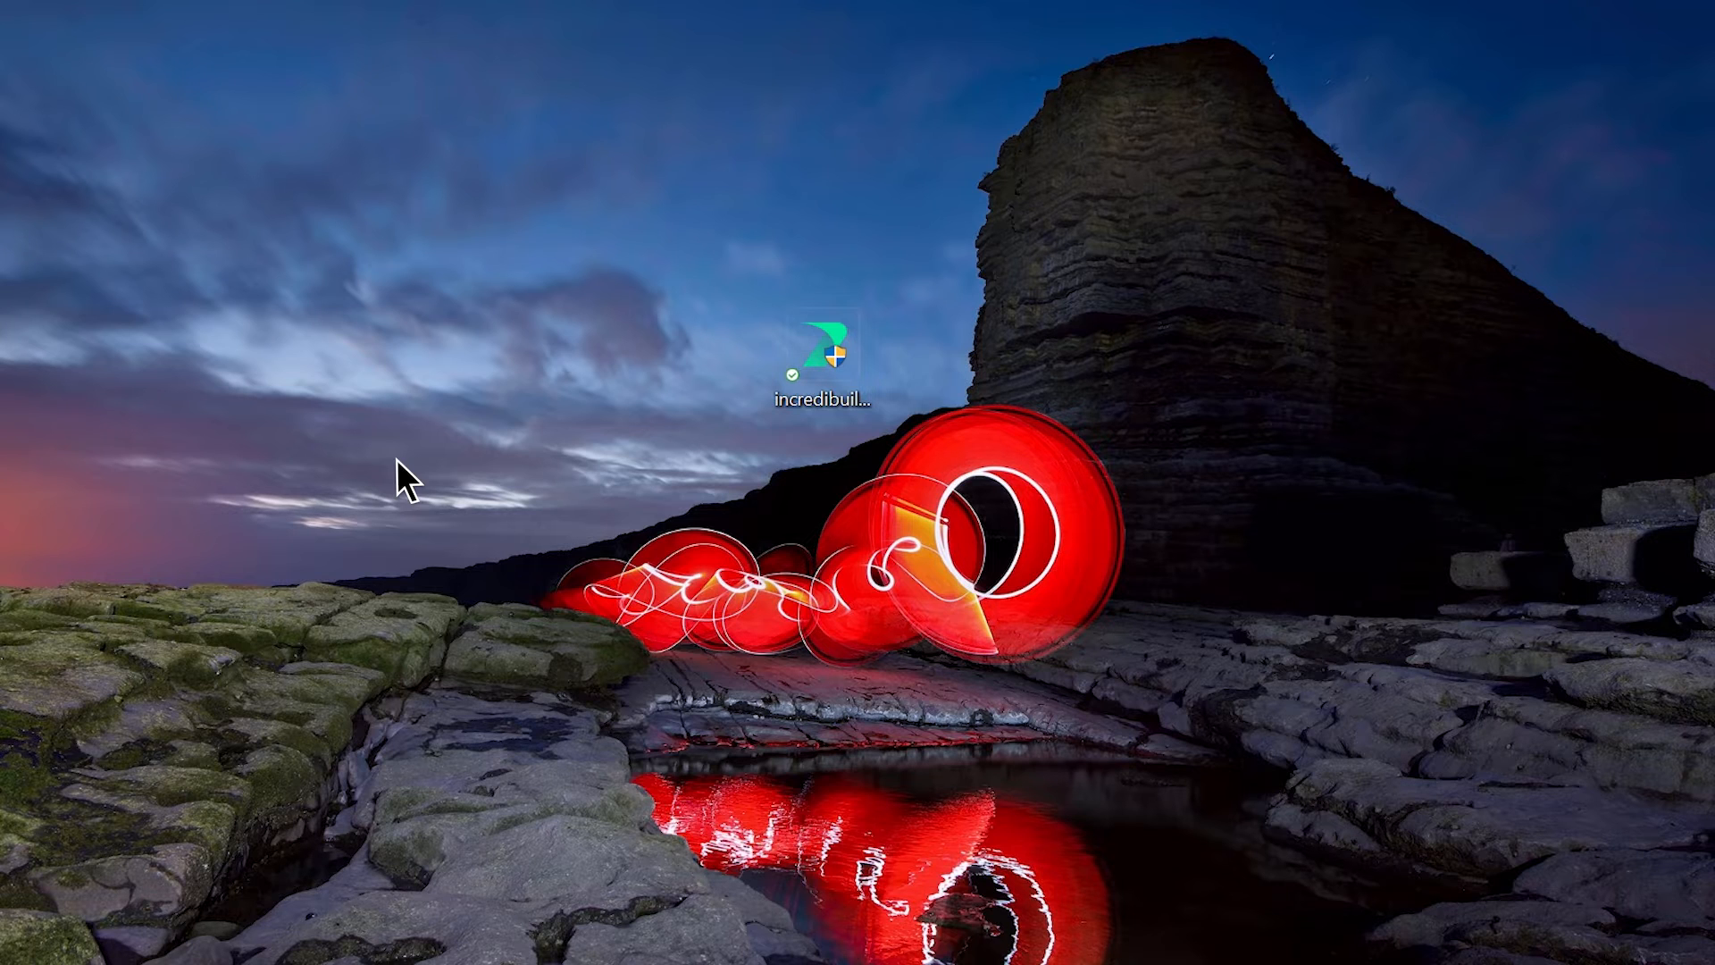
# Launch incredibuild10_1_0.exe, keep Install Incredibuild, and accept the license terms.
pyautogui.click(823, 345)
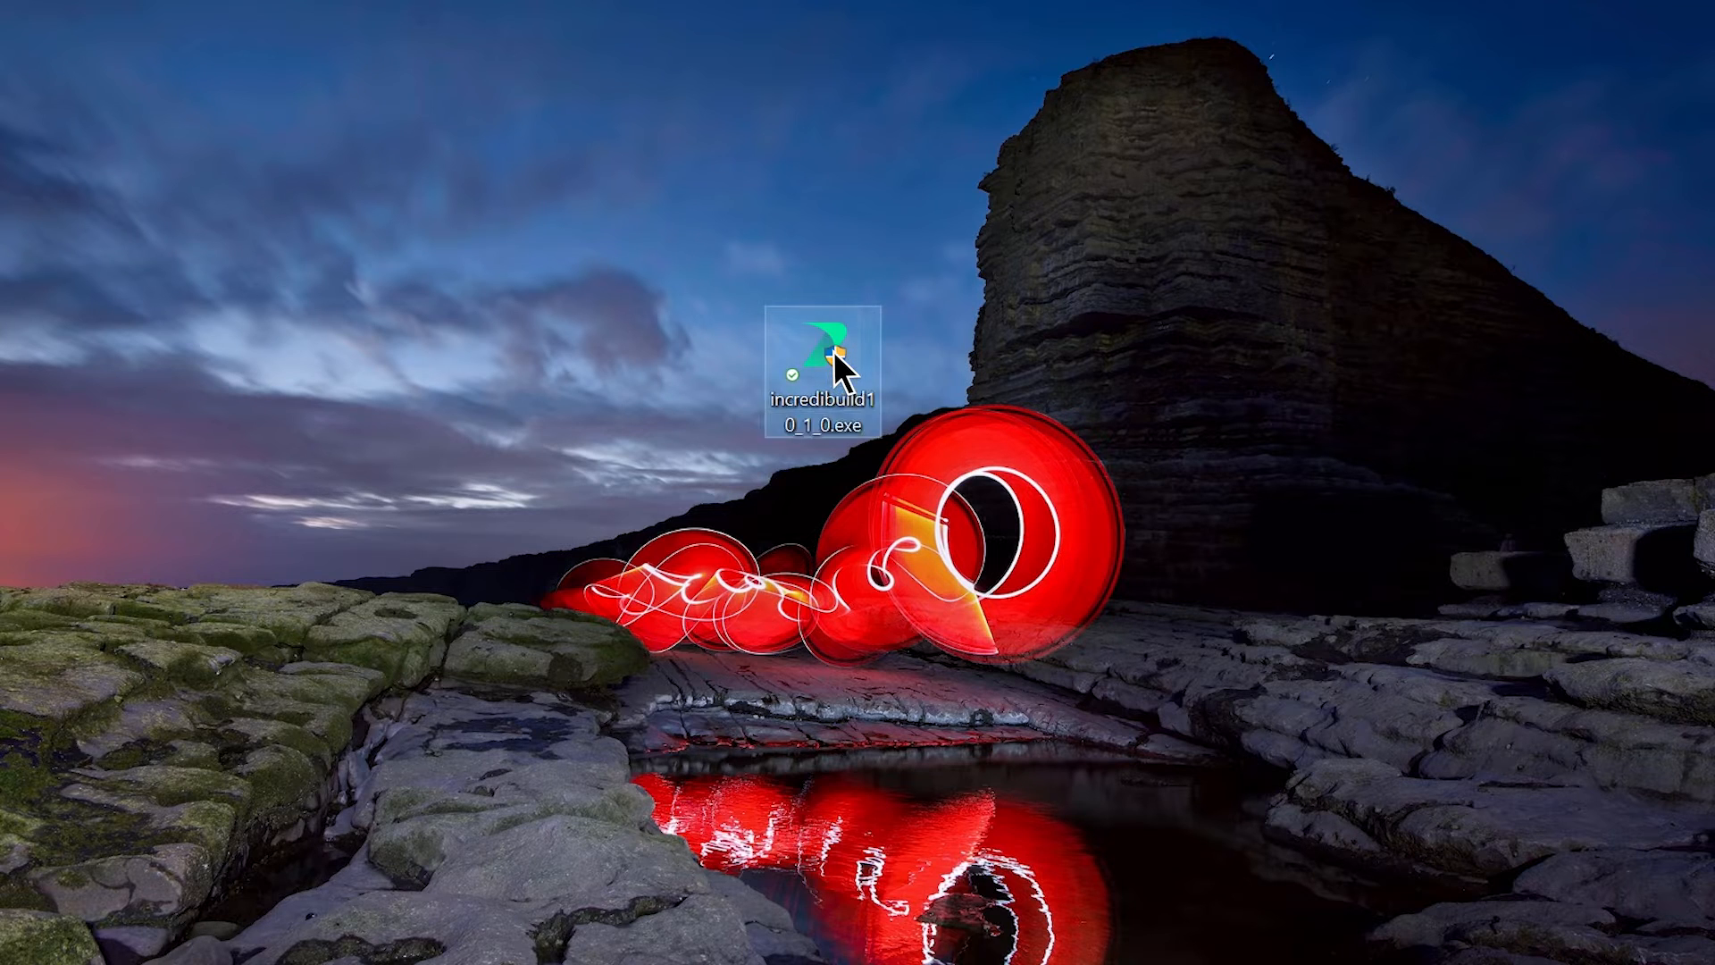
pyautogui.doubleClick(818, 366)
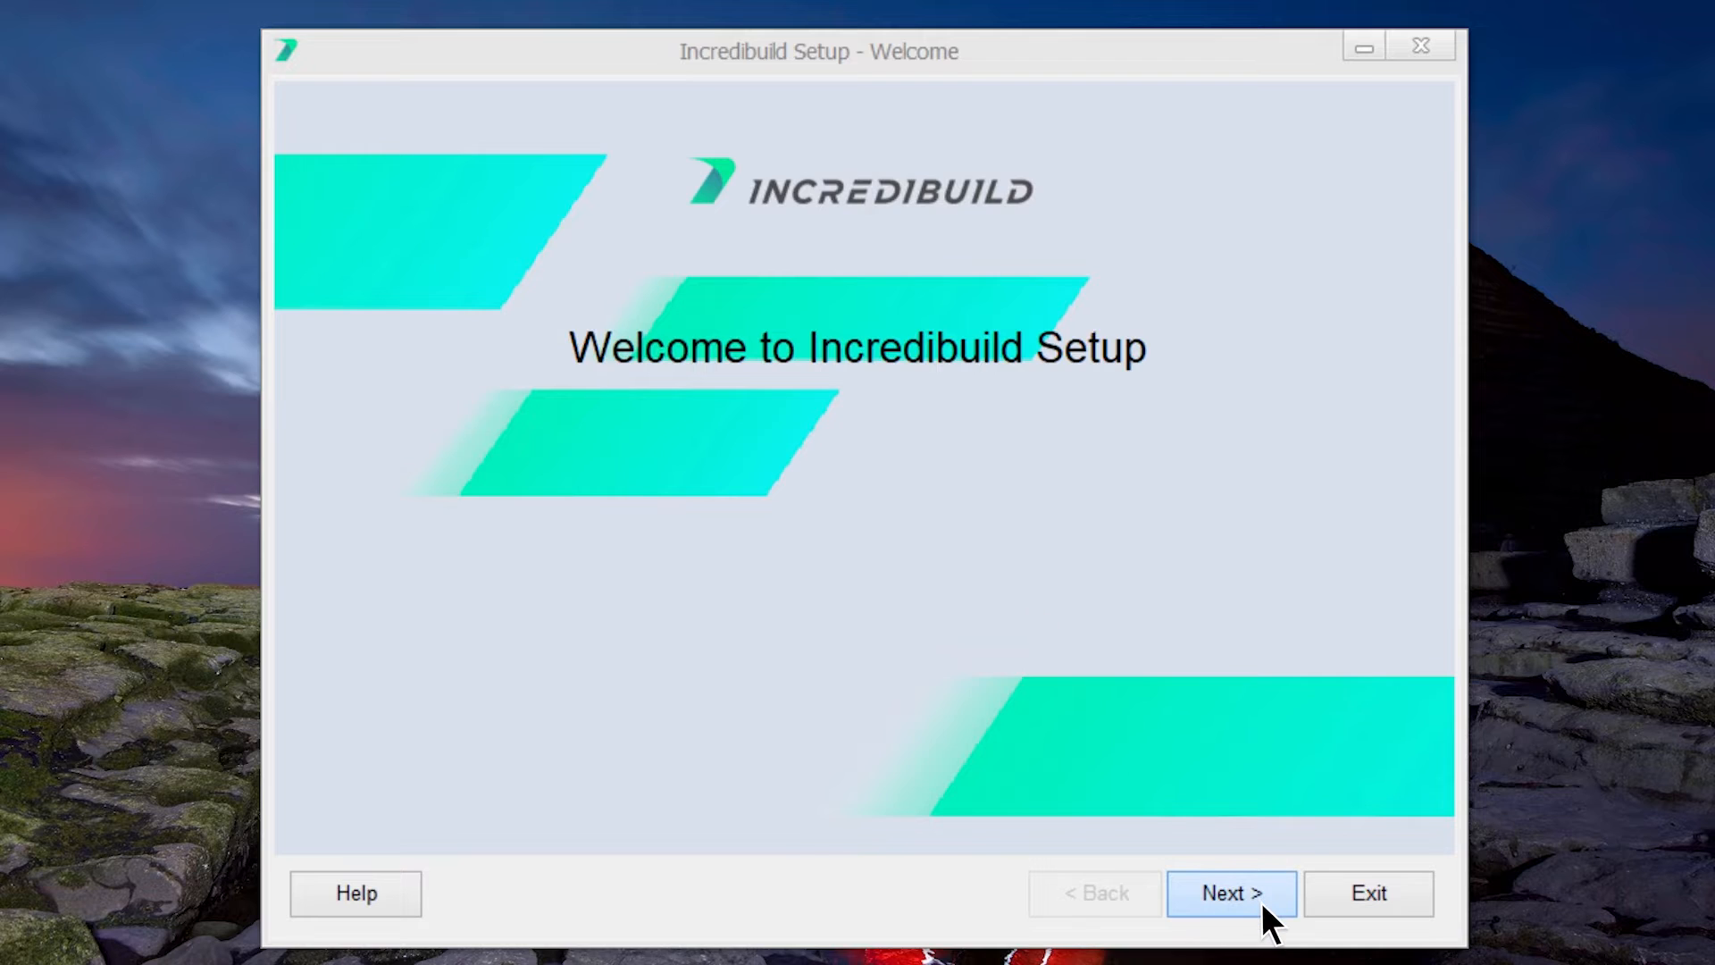
pyautogui.click(1231, 892)
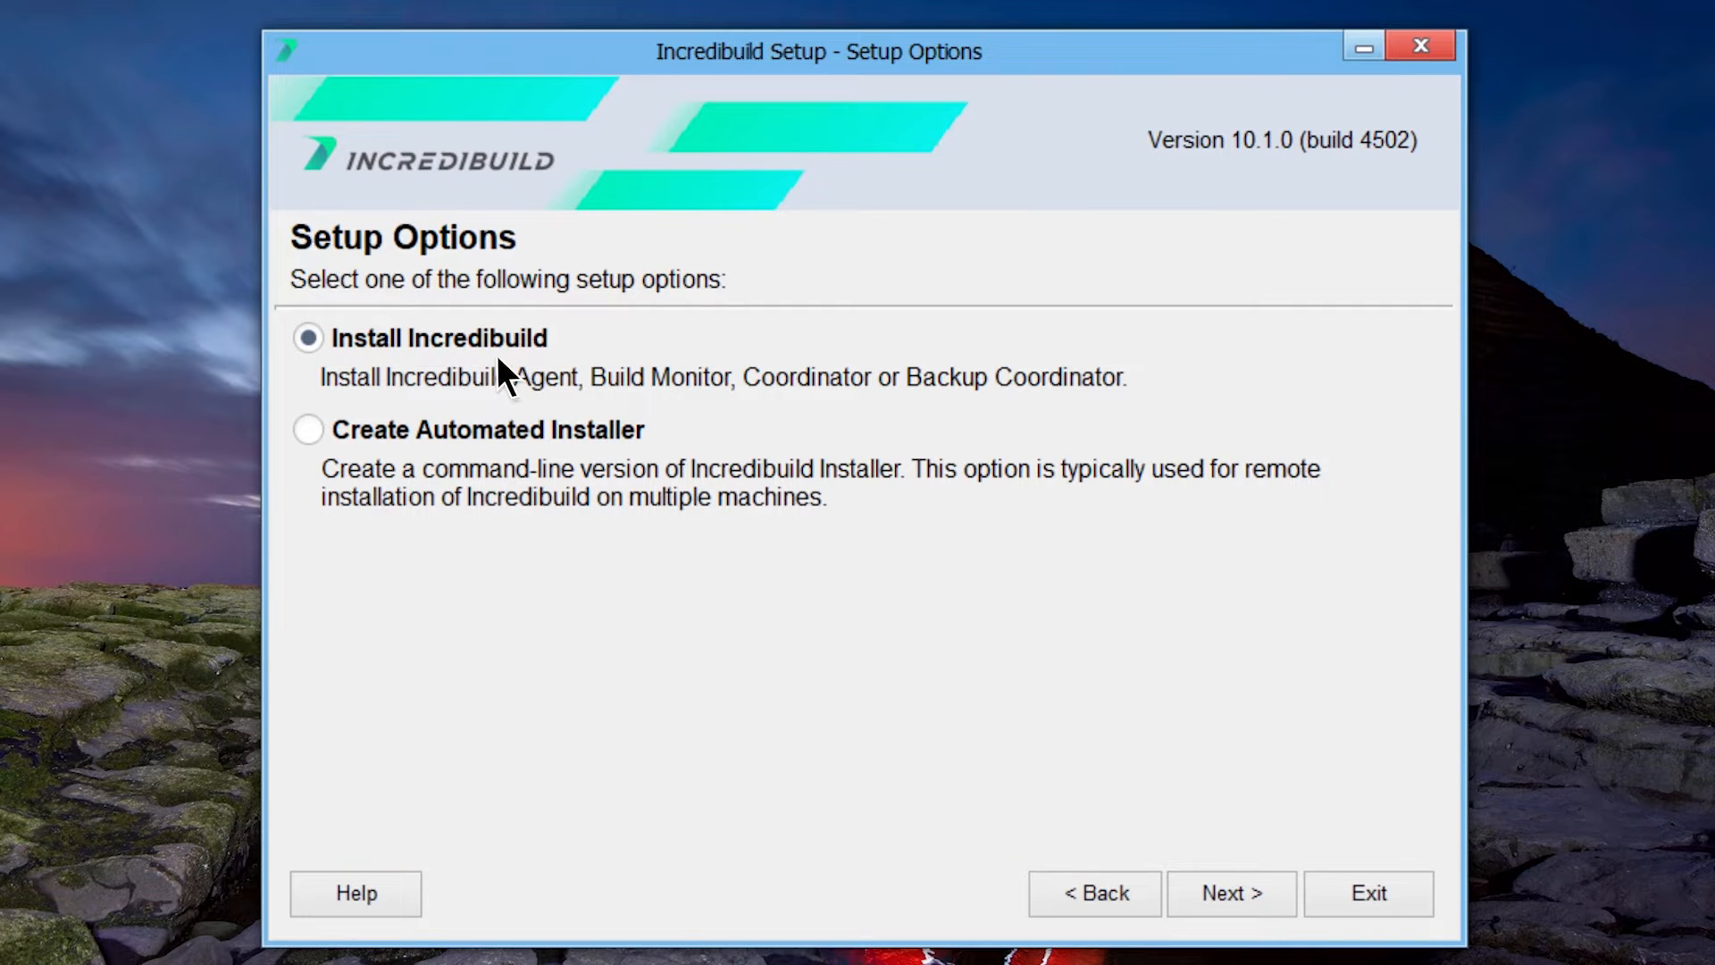
pyautogui.click(1231, 892)
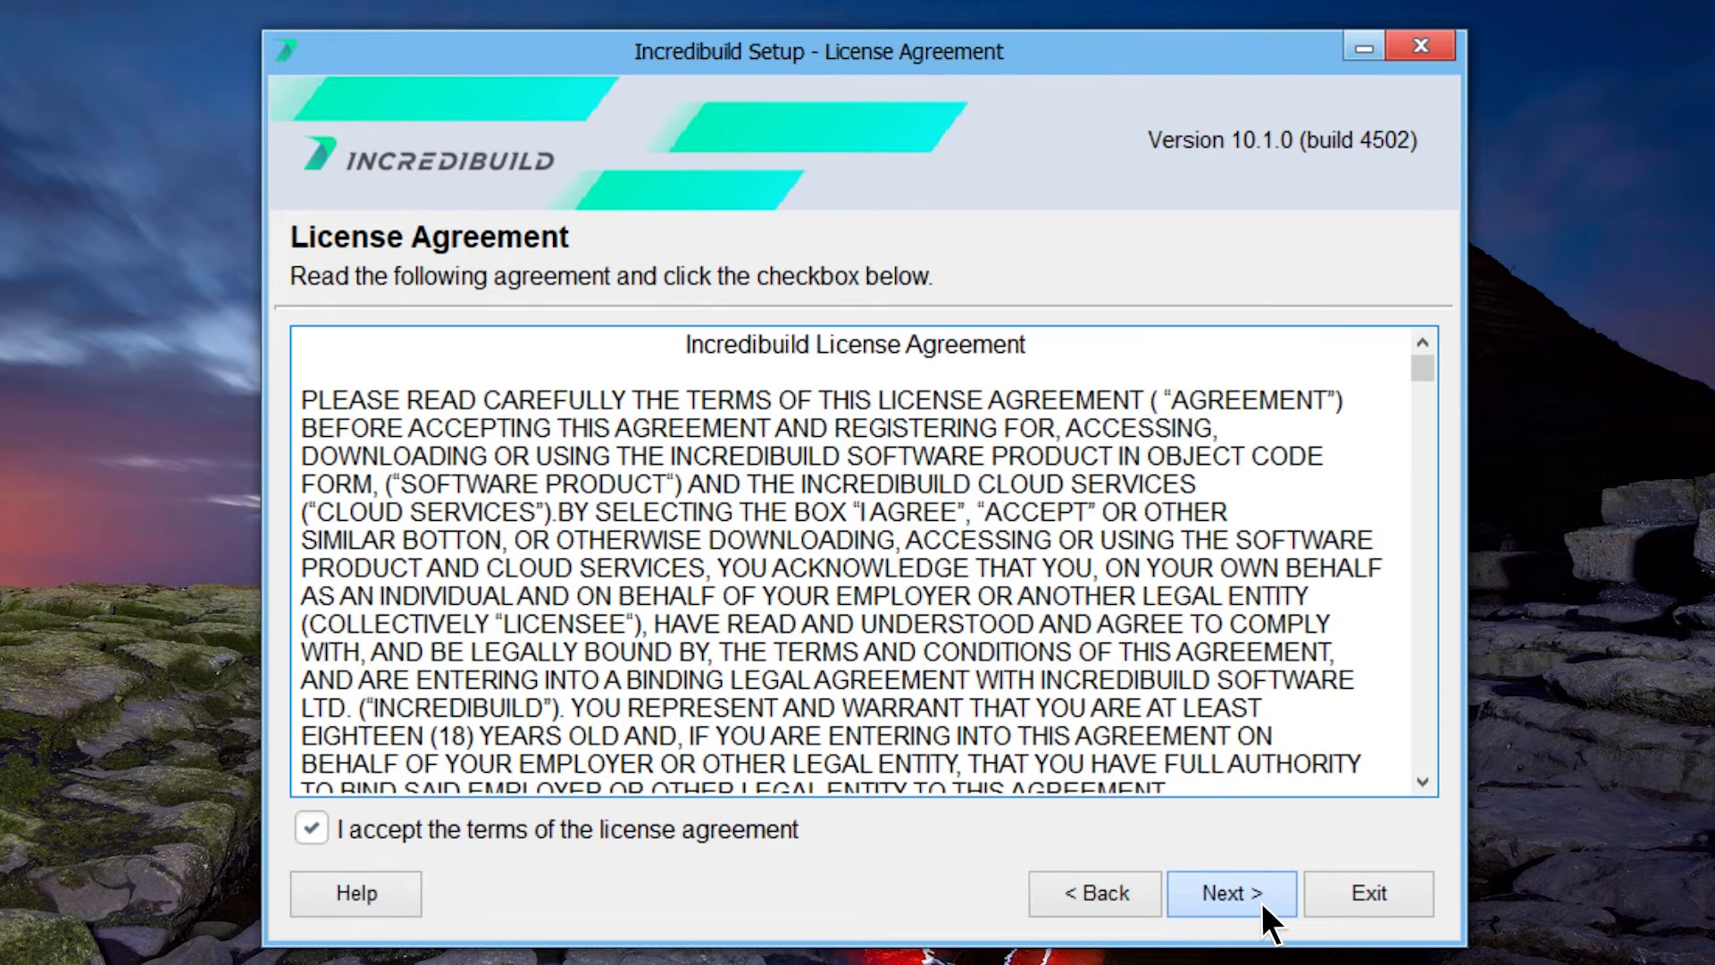
pyautogui.click(1230, 892)
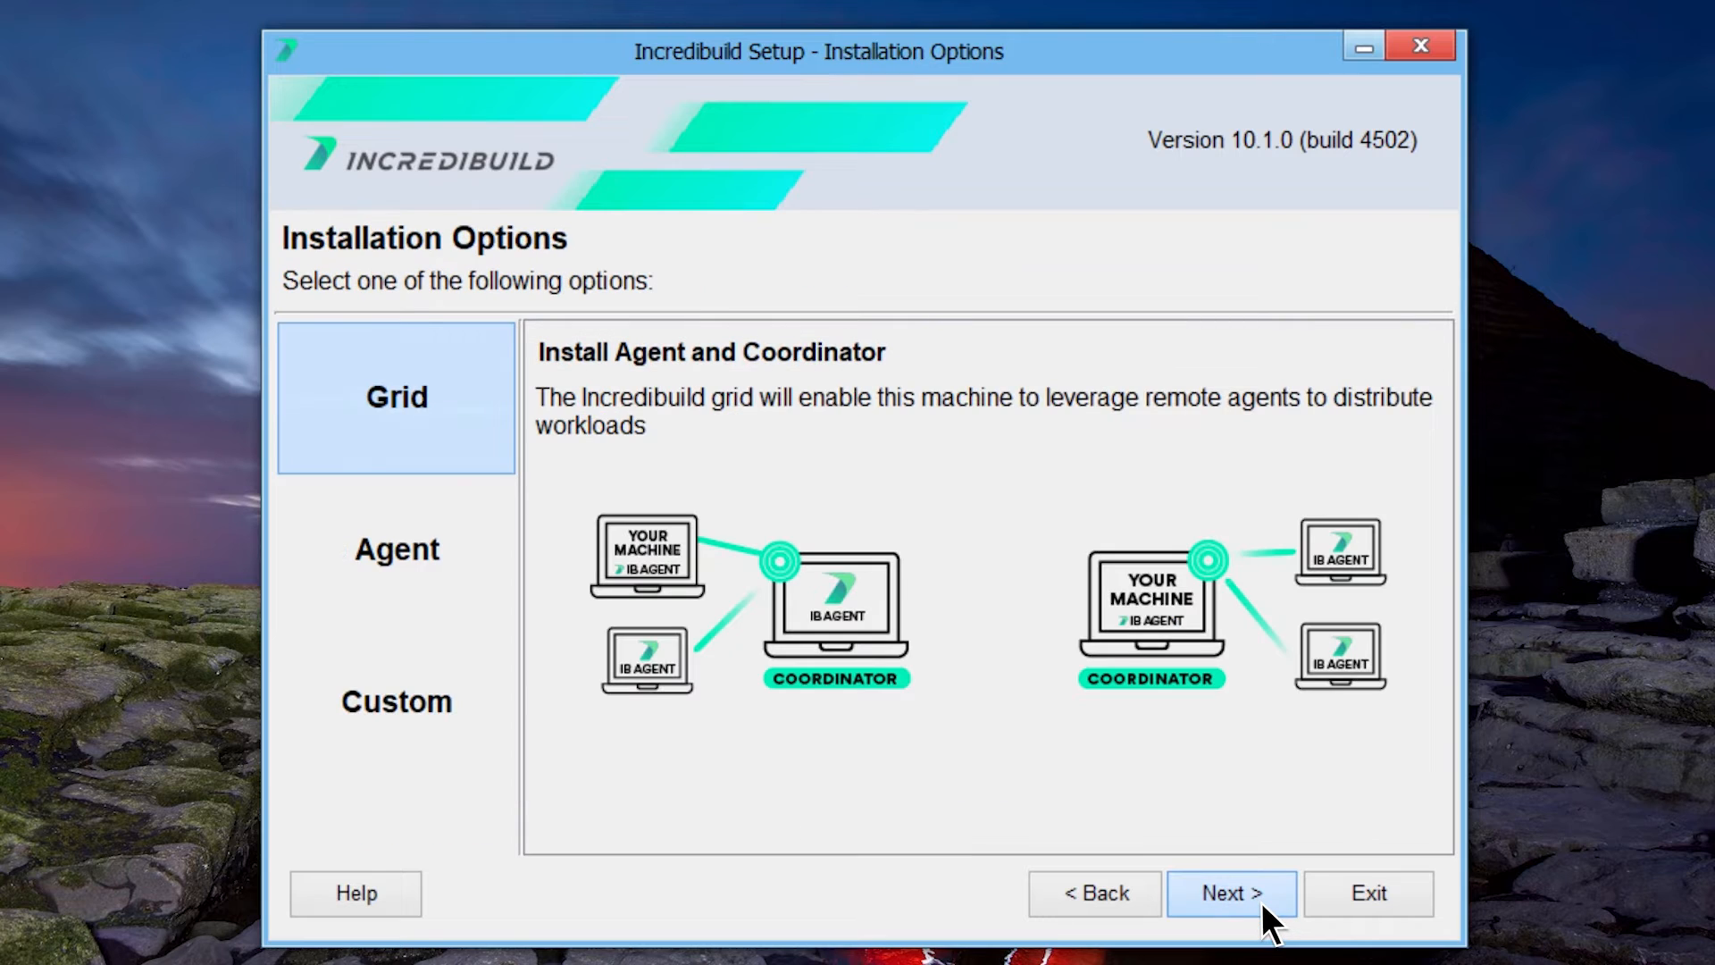
pyautogui.moveTo(1117, 837)
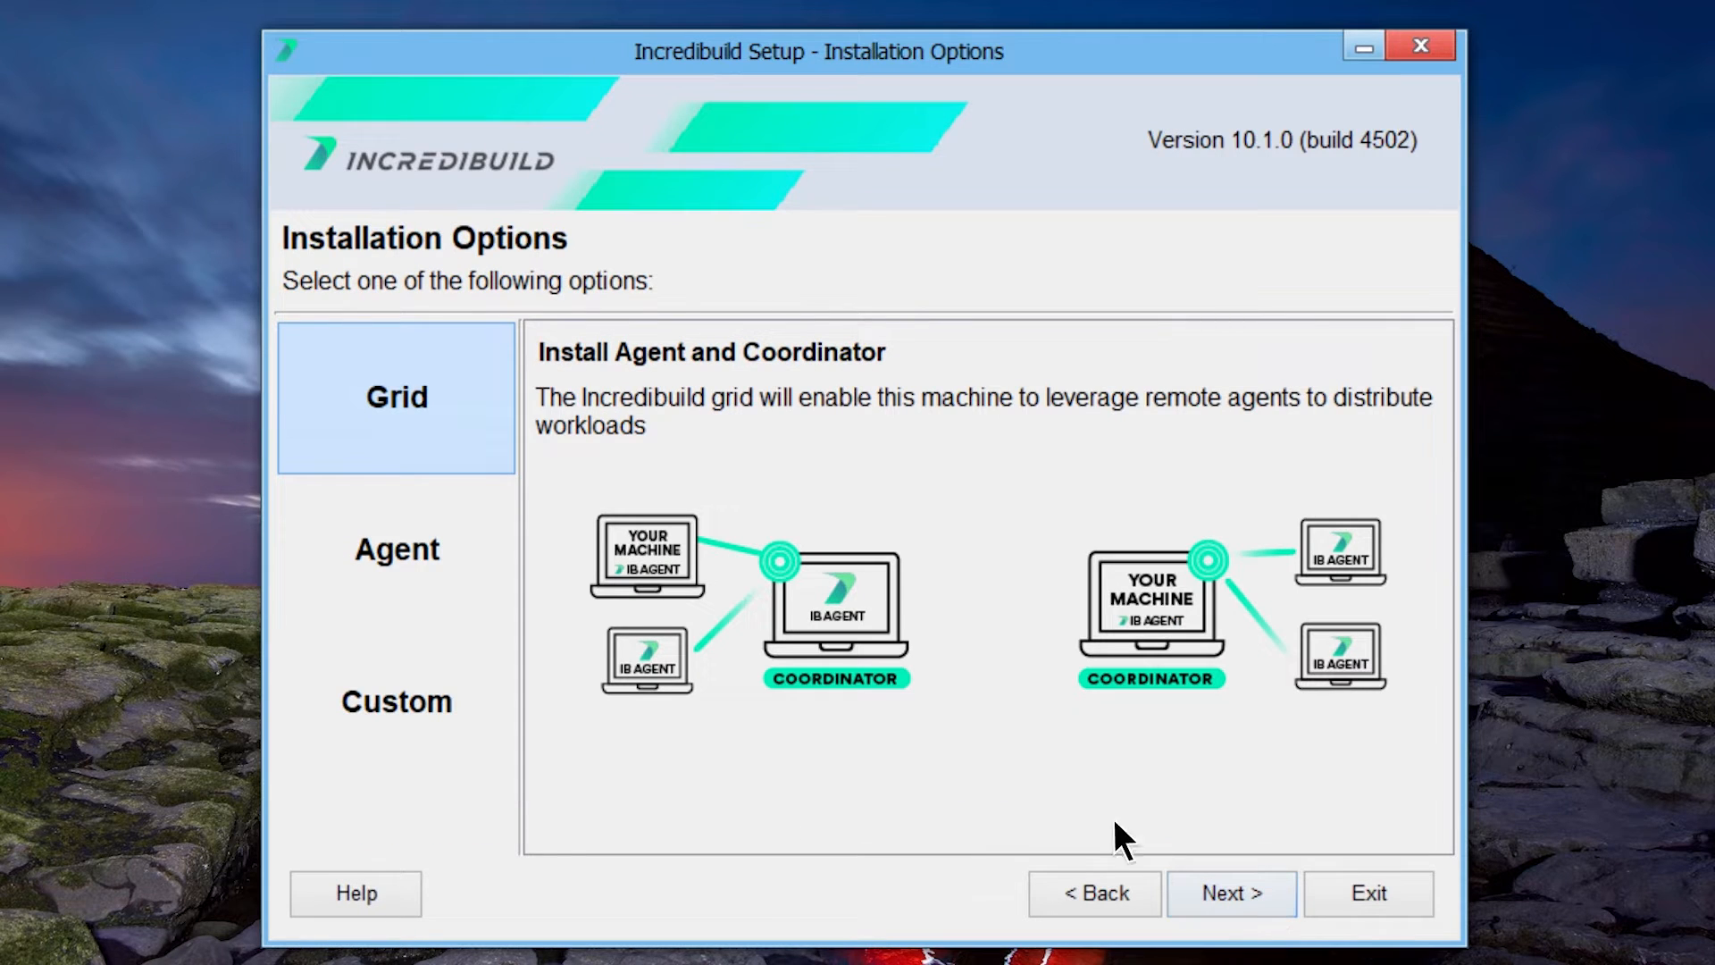
pyautogui.moveTo(438, 454)
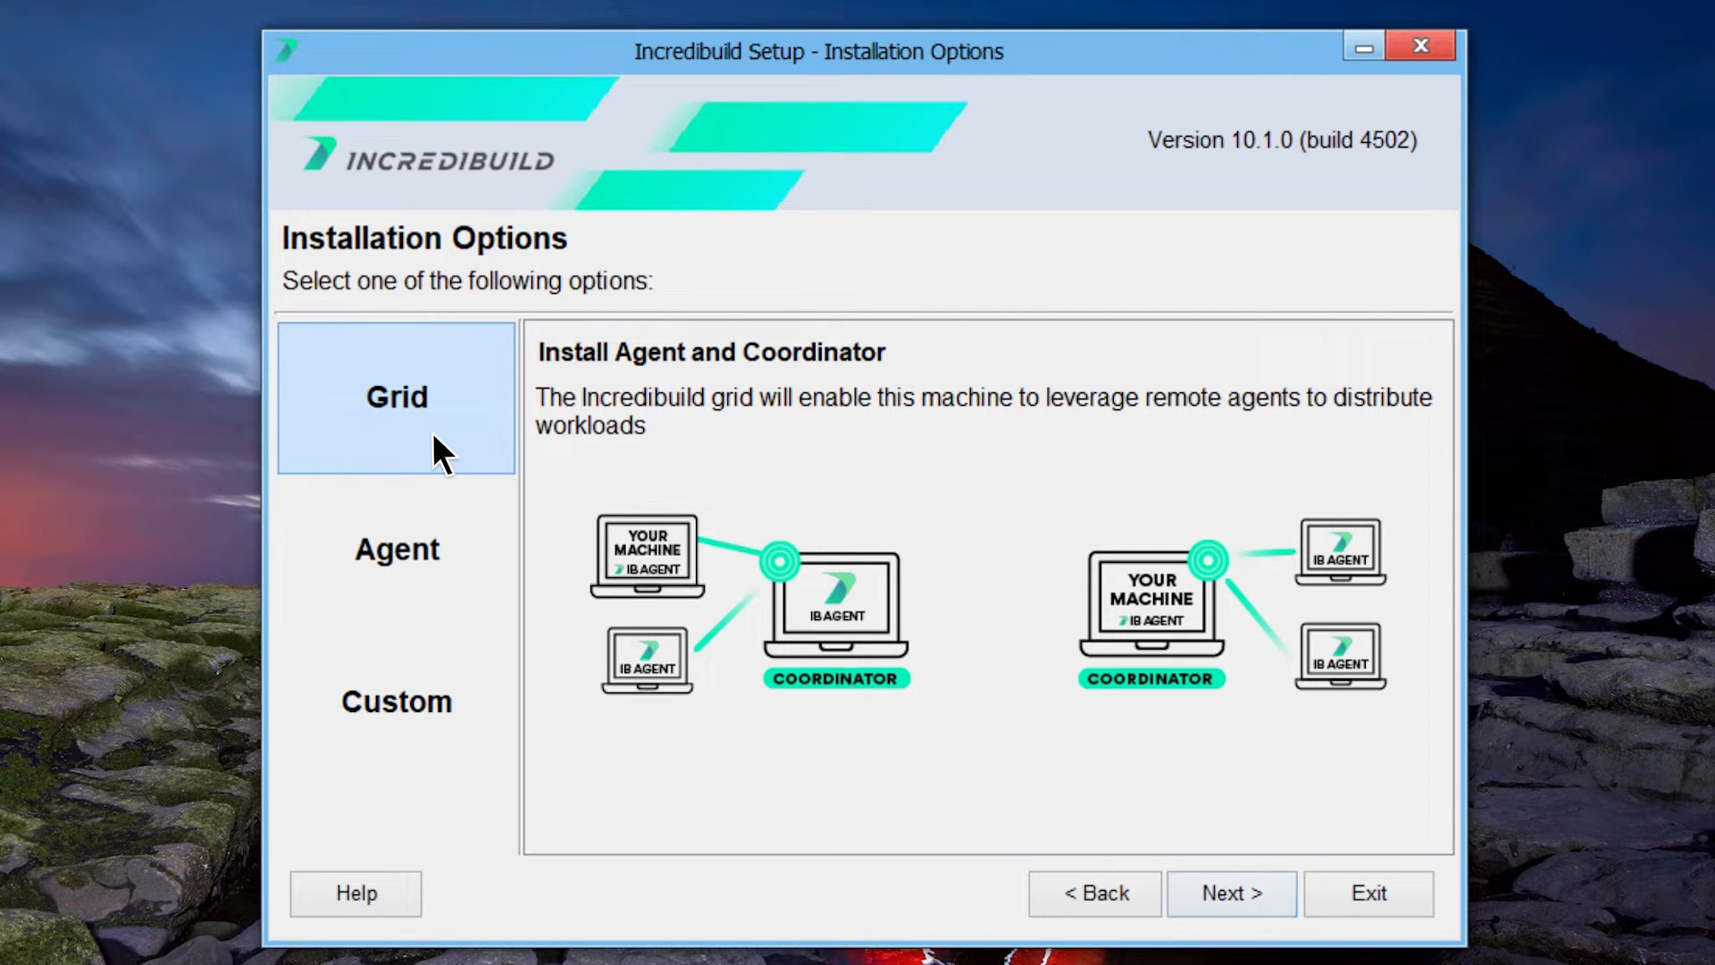
# Select the Grid option (agent plus coordinator) instead of Agent and continue to License Validation.
pyautogui.click(396, 550)
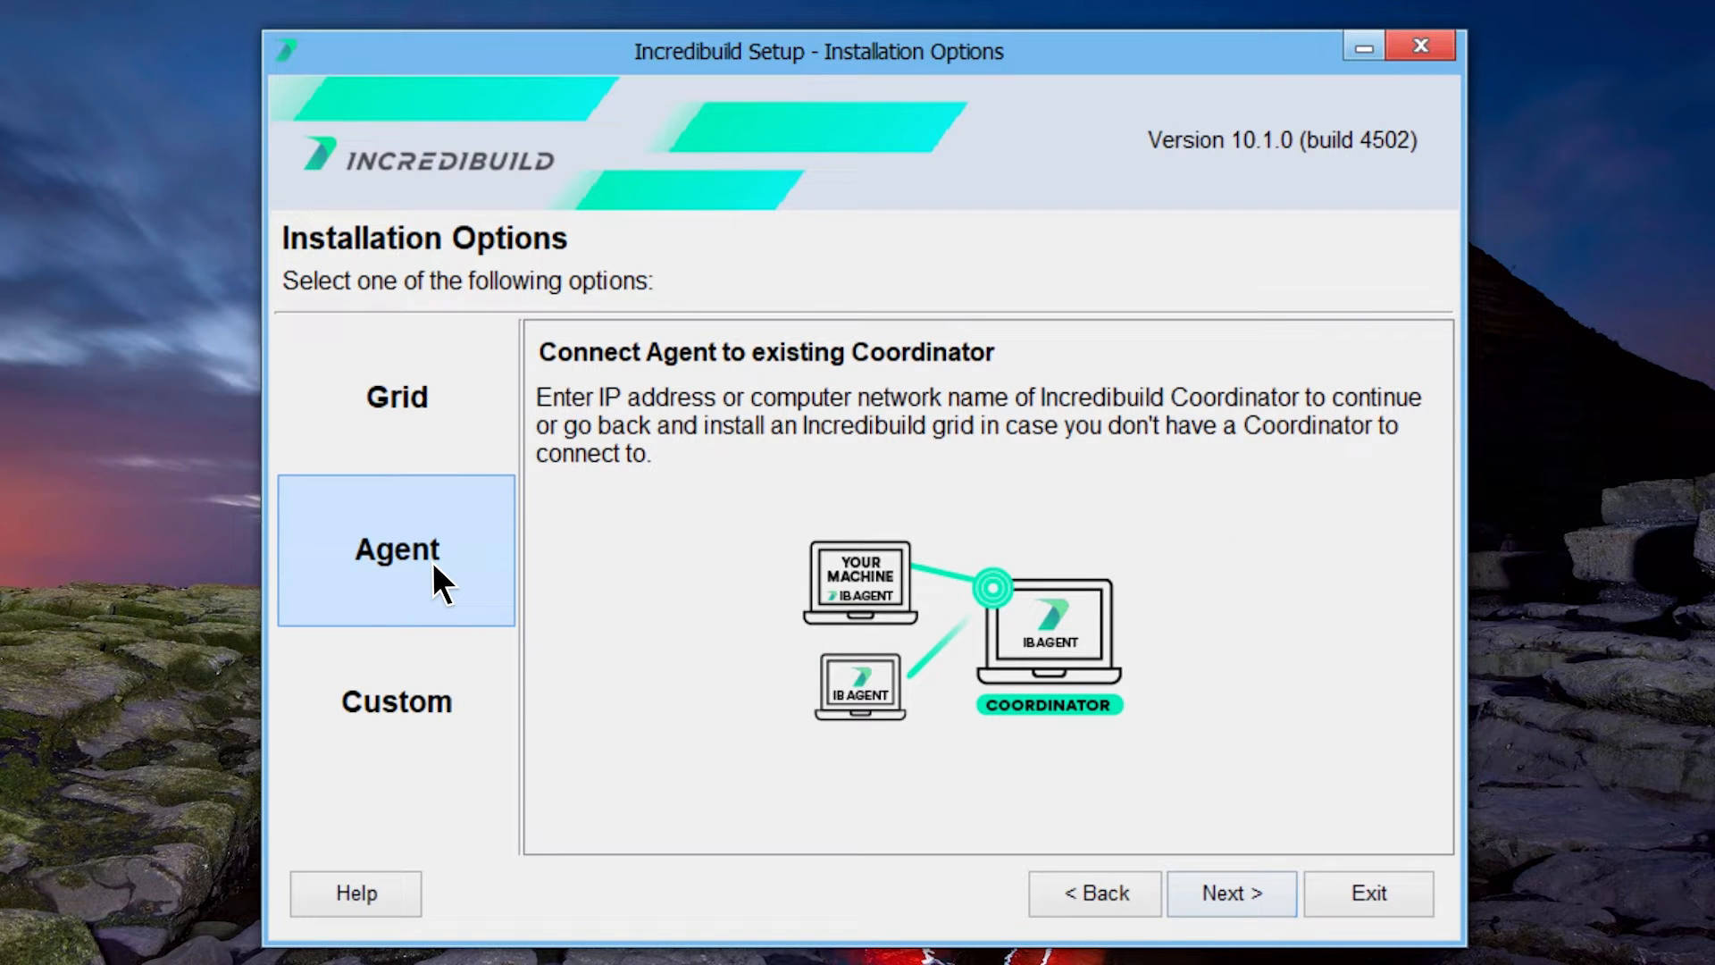
pyautogui.click(395, 397)
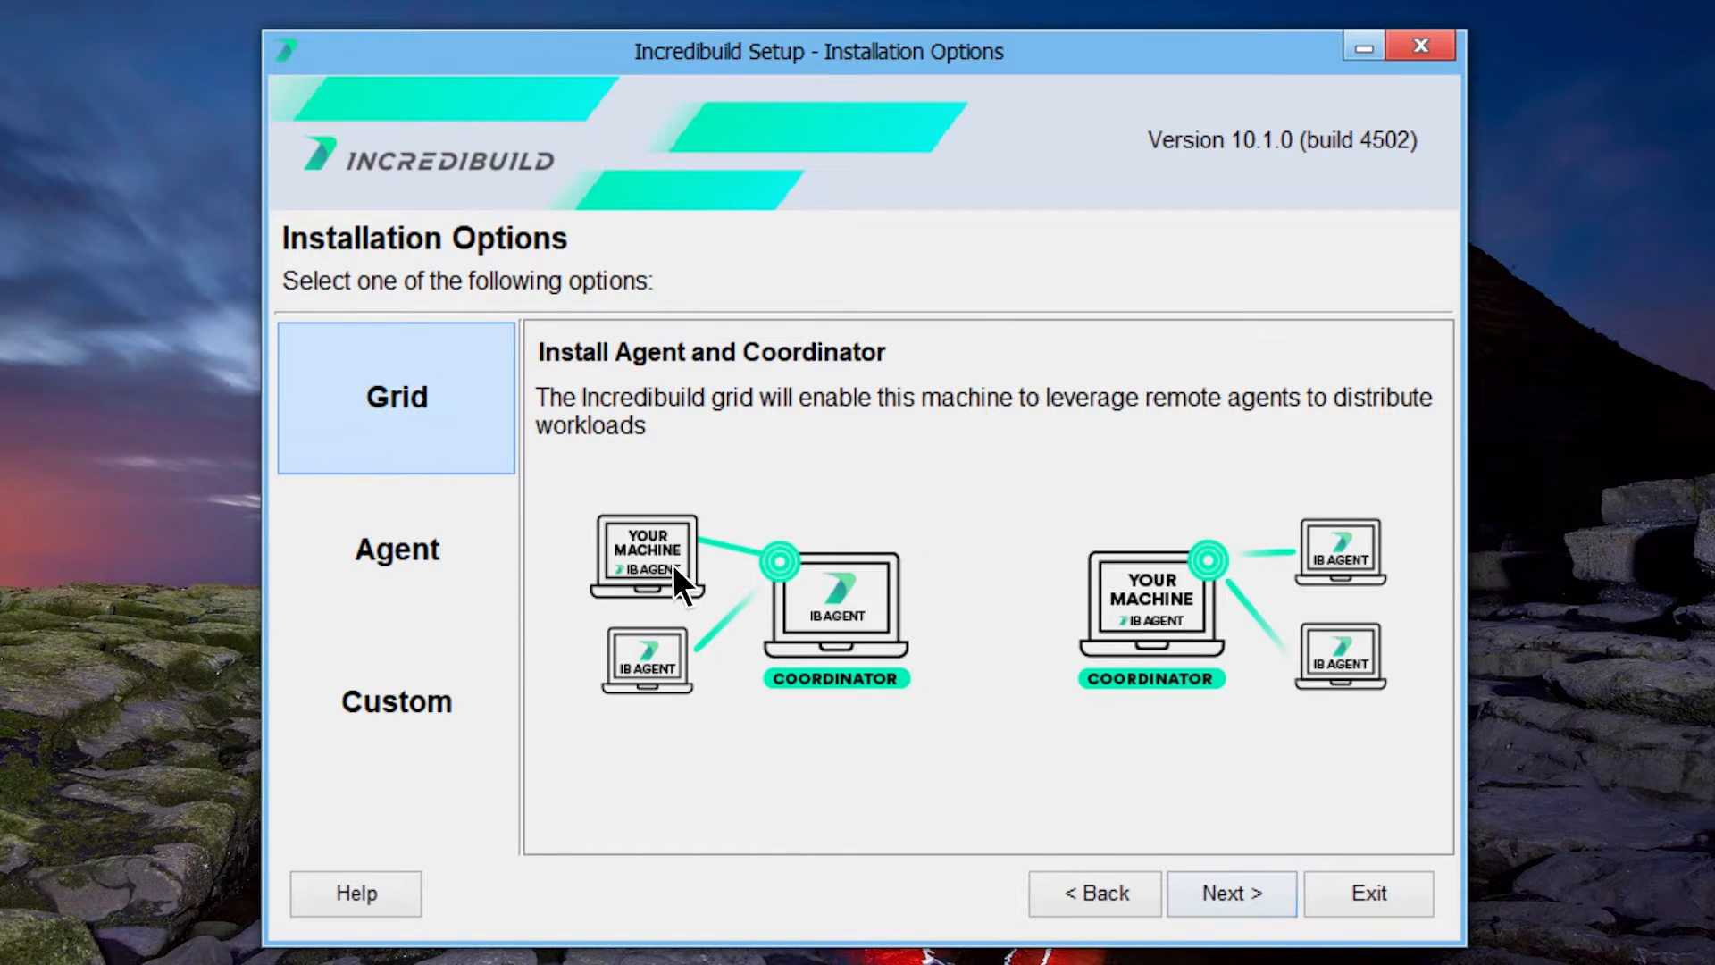
pyautogui.click(1229, 893)
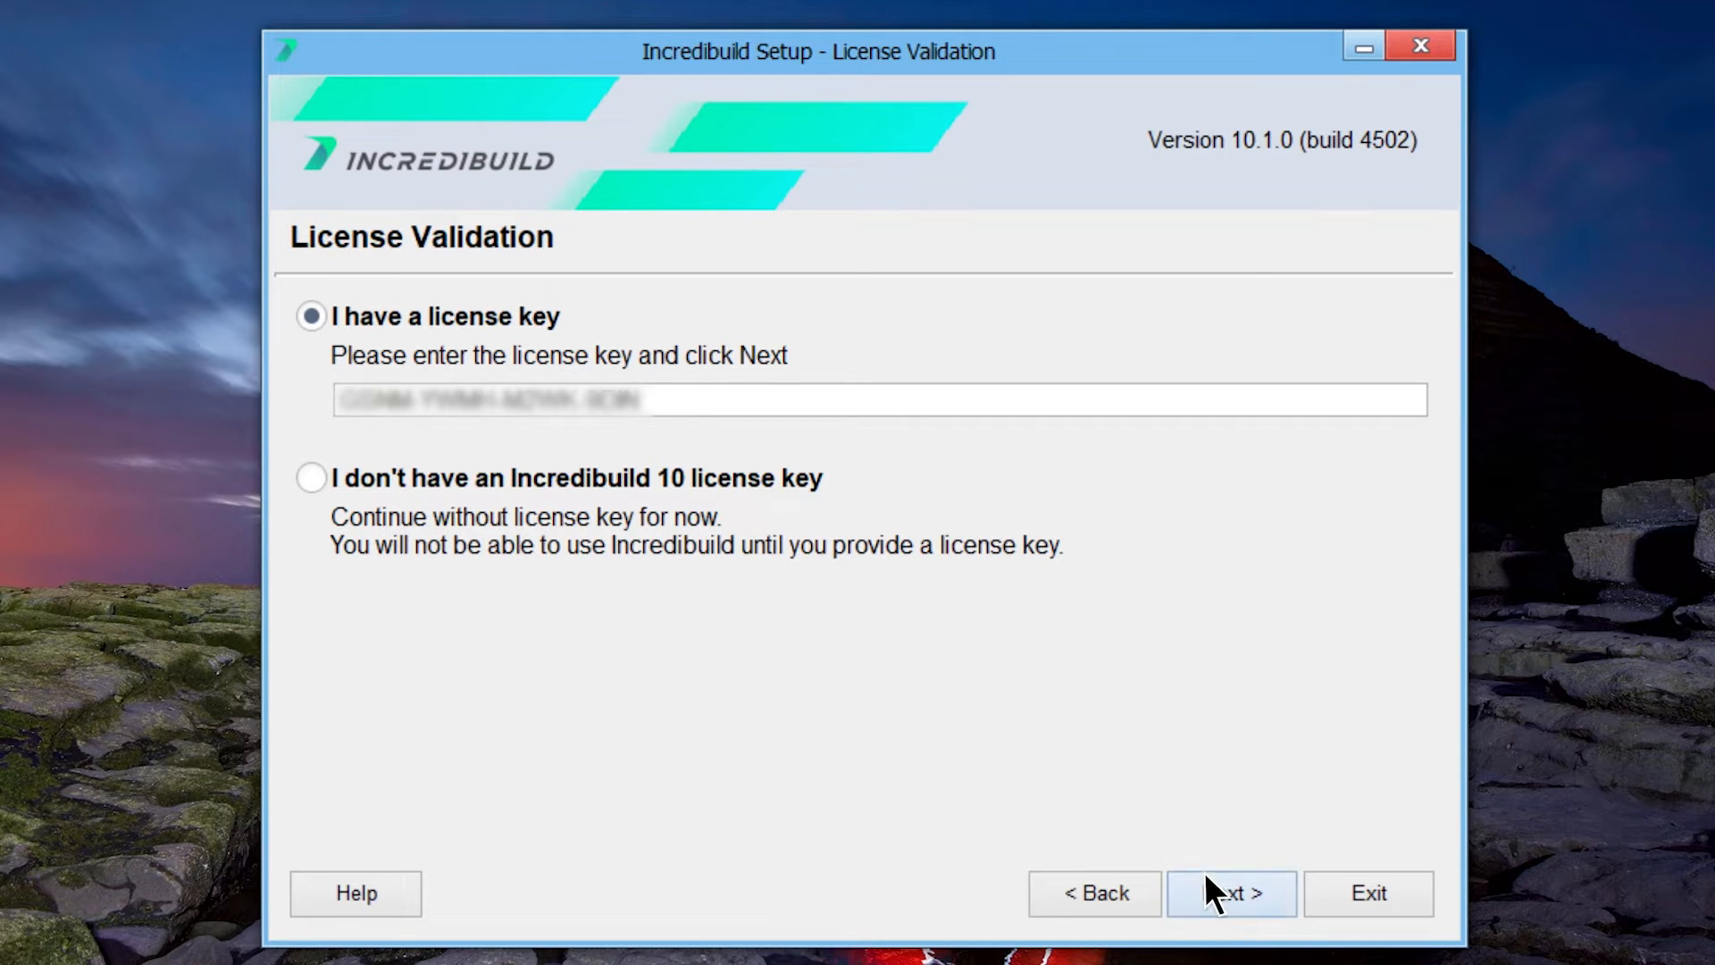
# Submit the license key and accept default ports, file cache and Visual Studio add-in.
pyautogui.click(1231, 893)
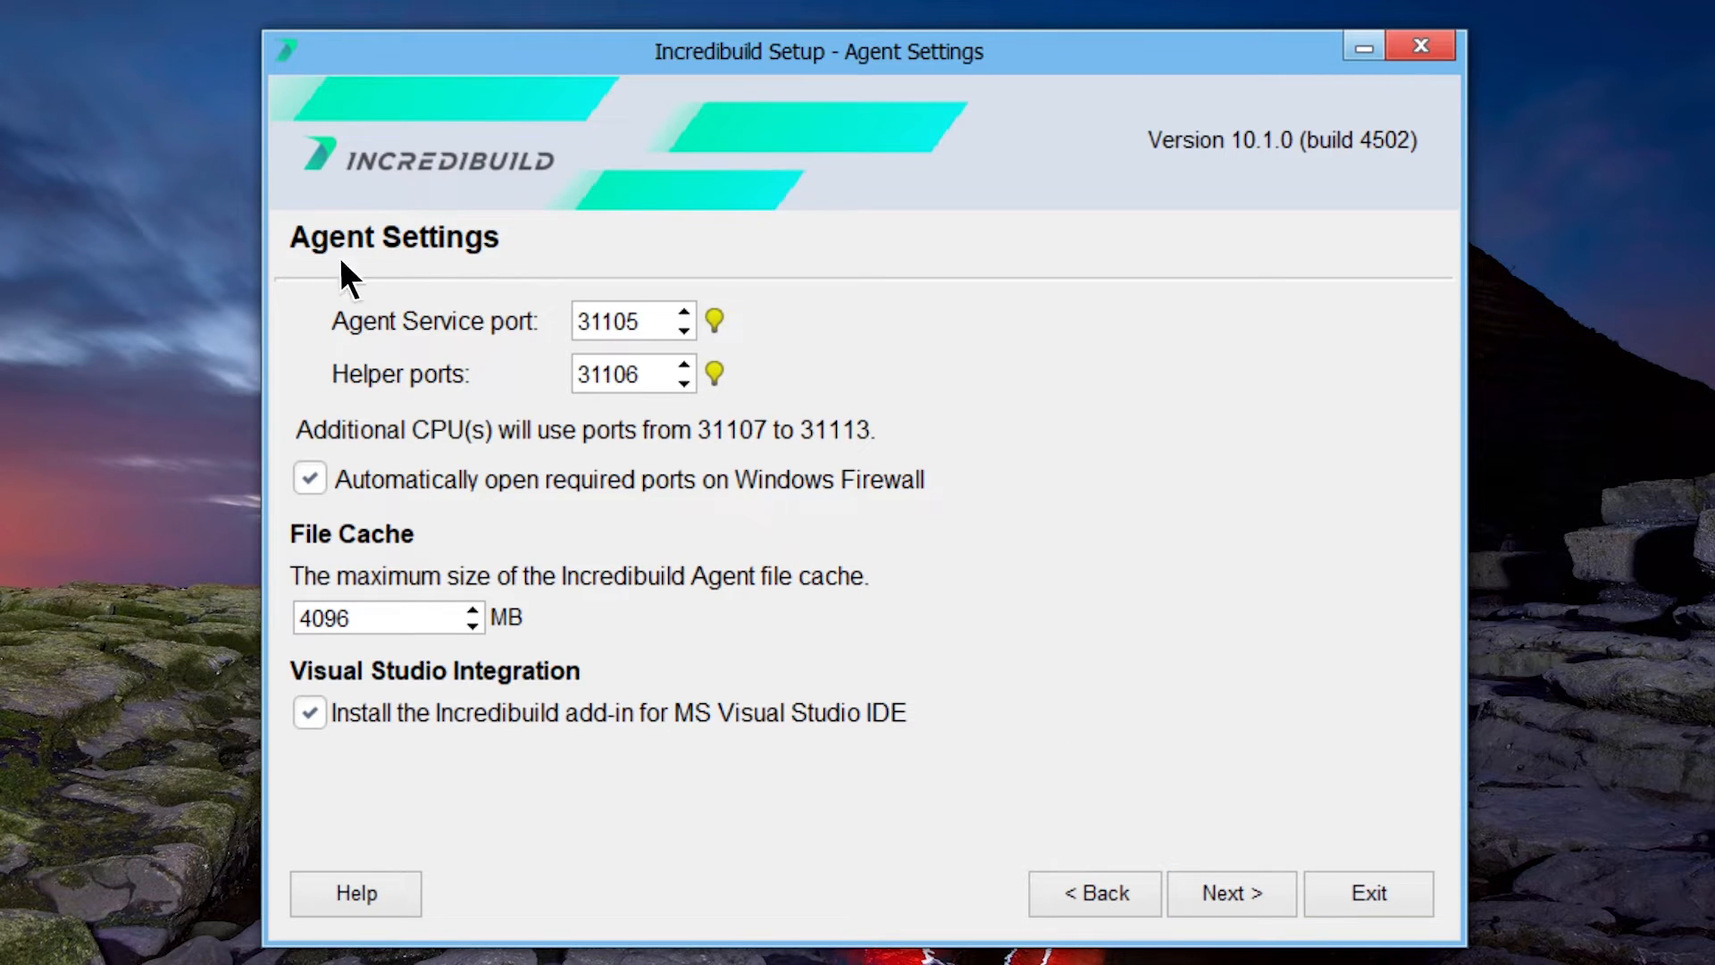
pyautogui.moveTo(516, 359)
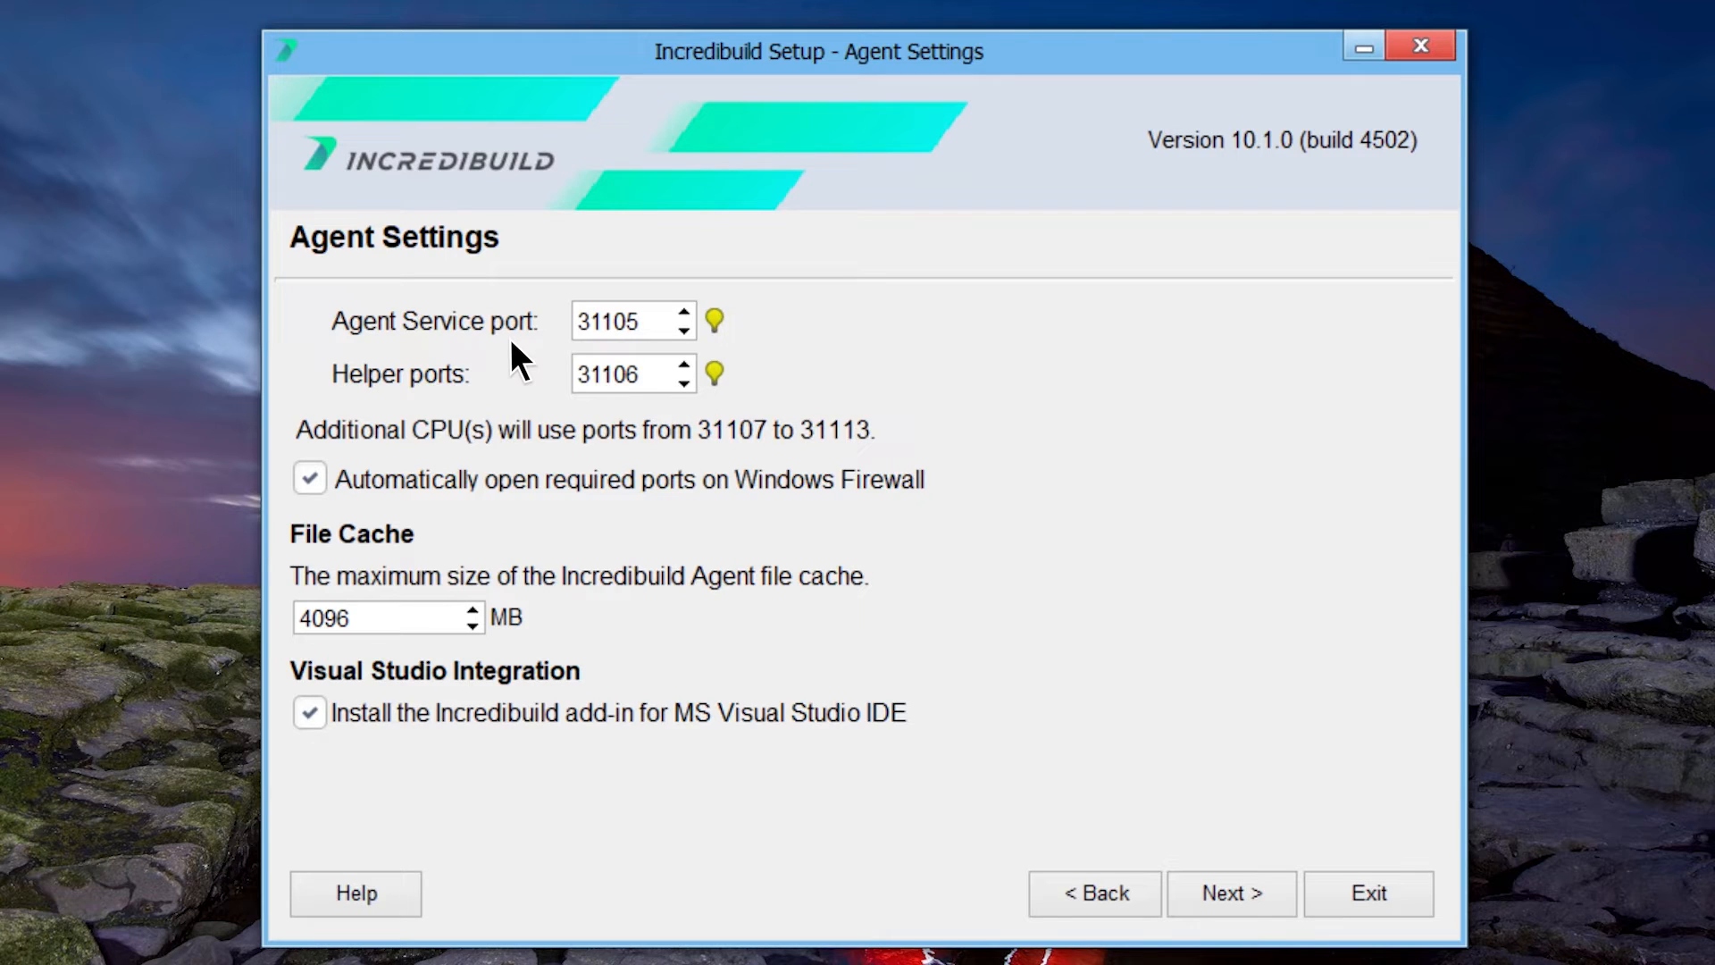
pyautogui.moveTo(478, 399)
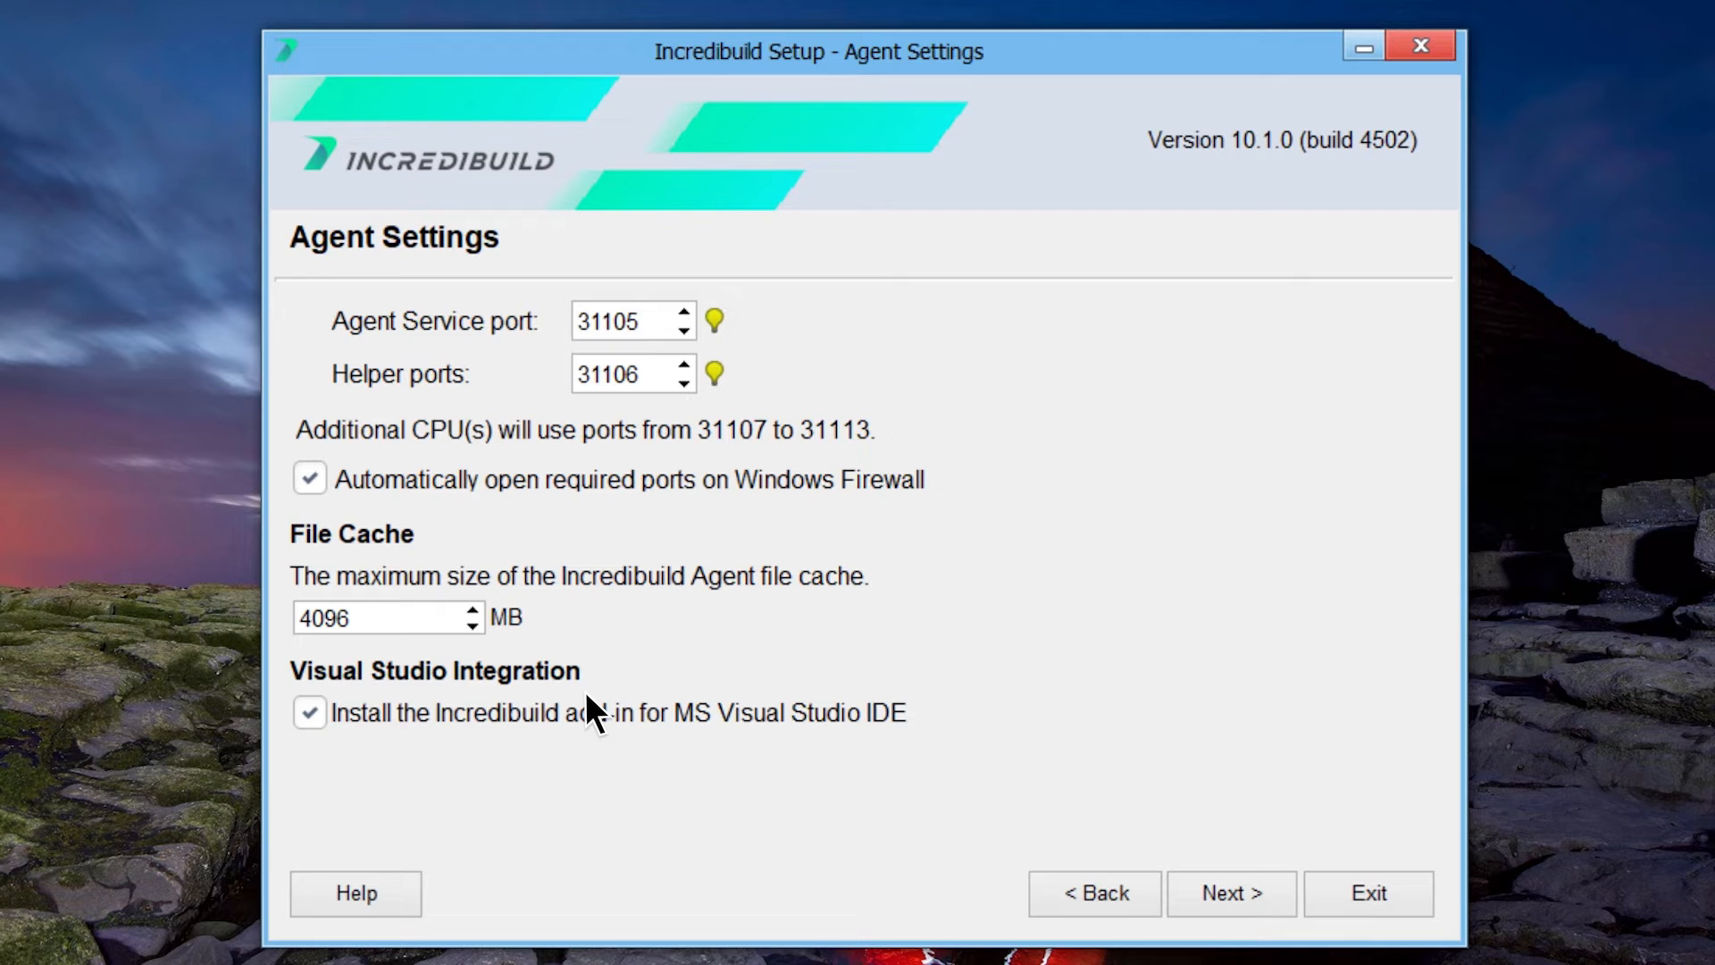
pyautogui.click(1231, 893)
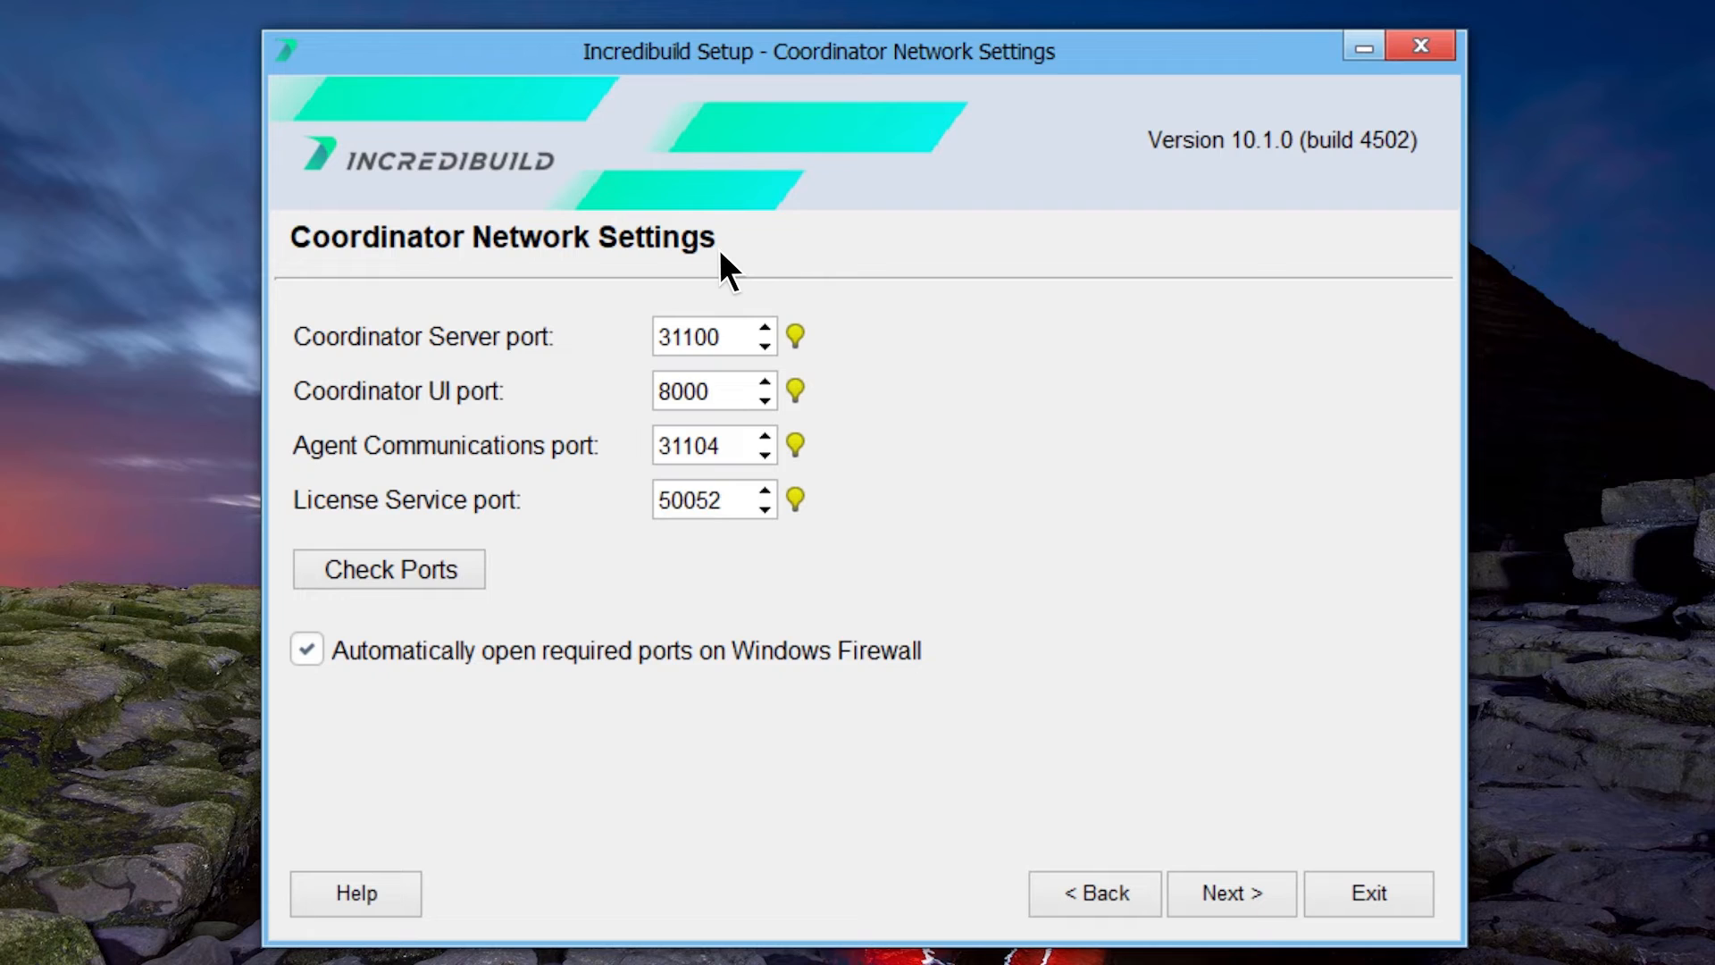
pyautogui.moveTo(613, 350)
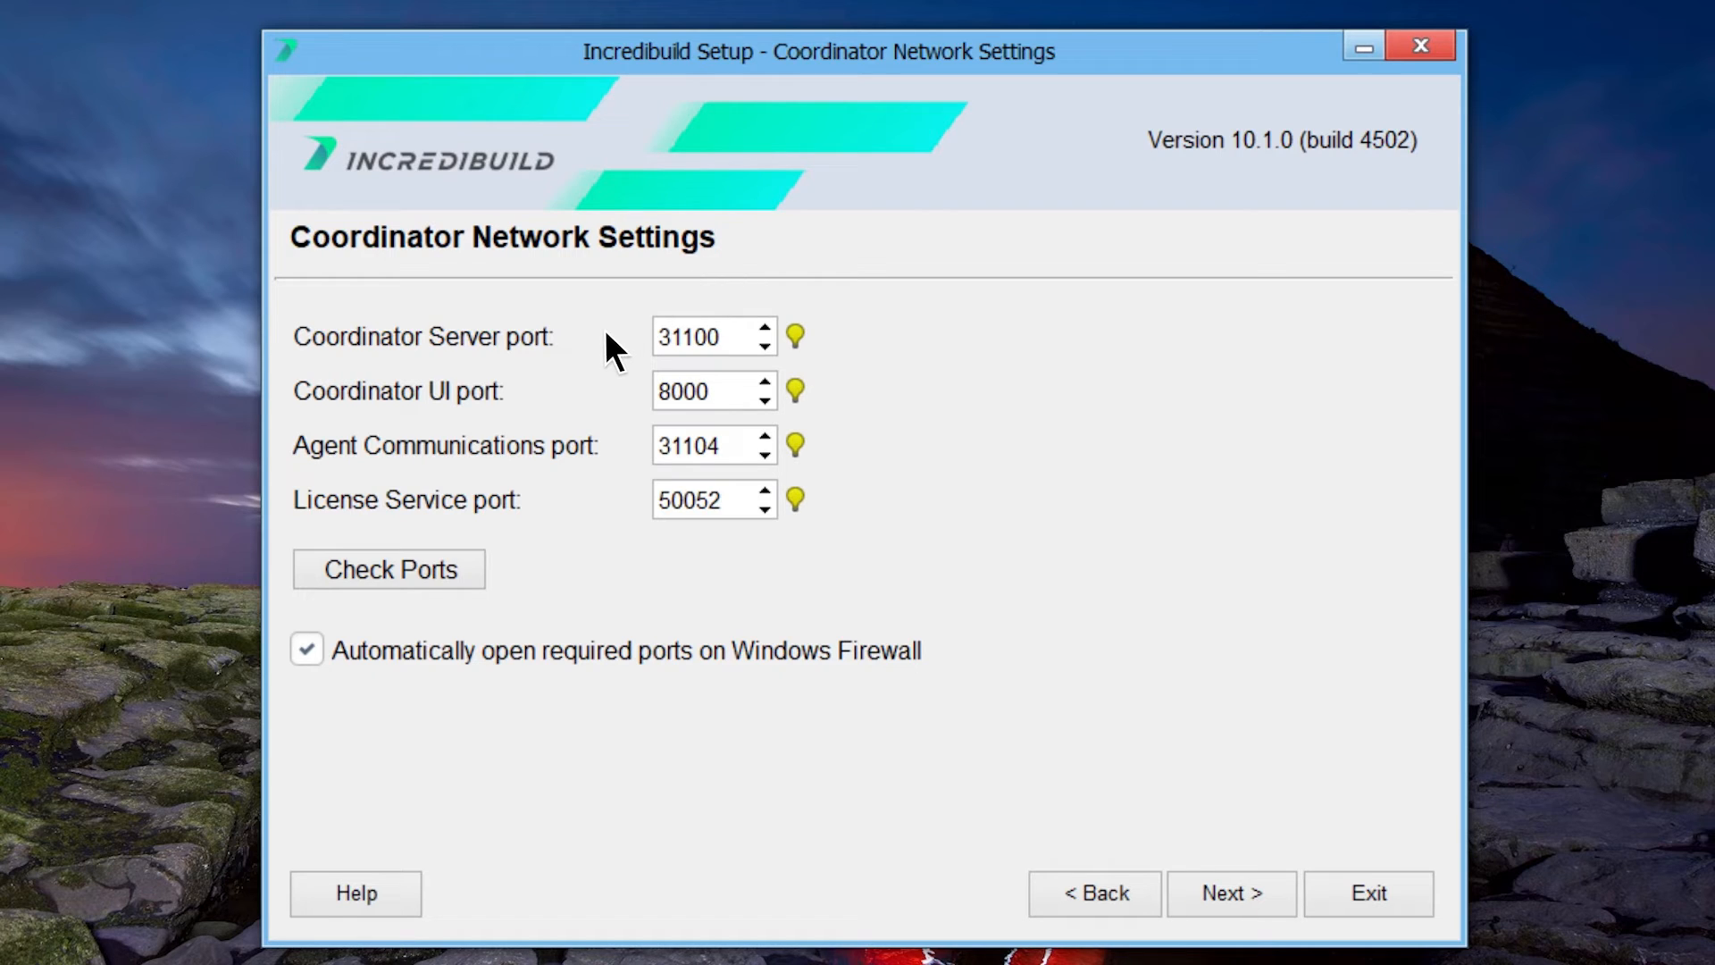
pyautogui.moveTo(614, 464)
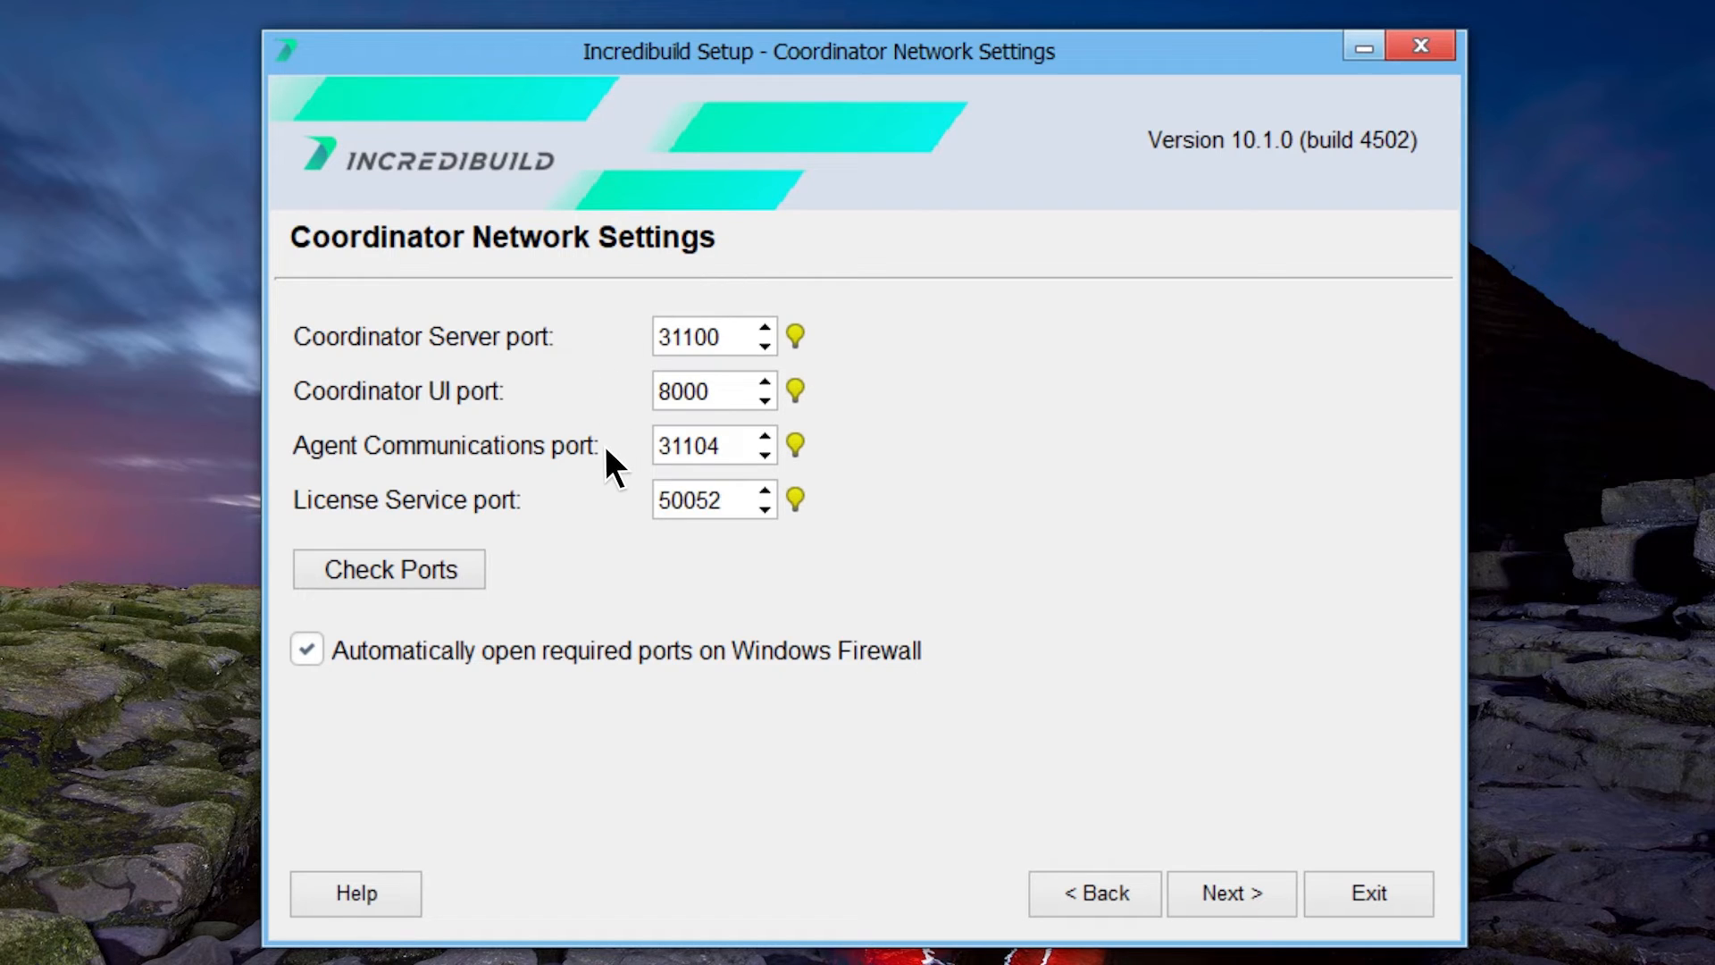
pyautogui.moveTo(591, 520)
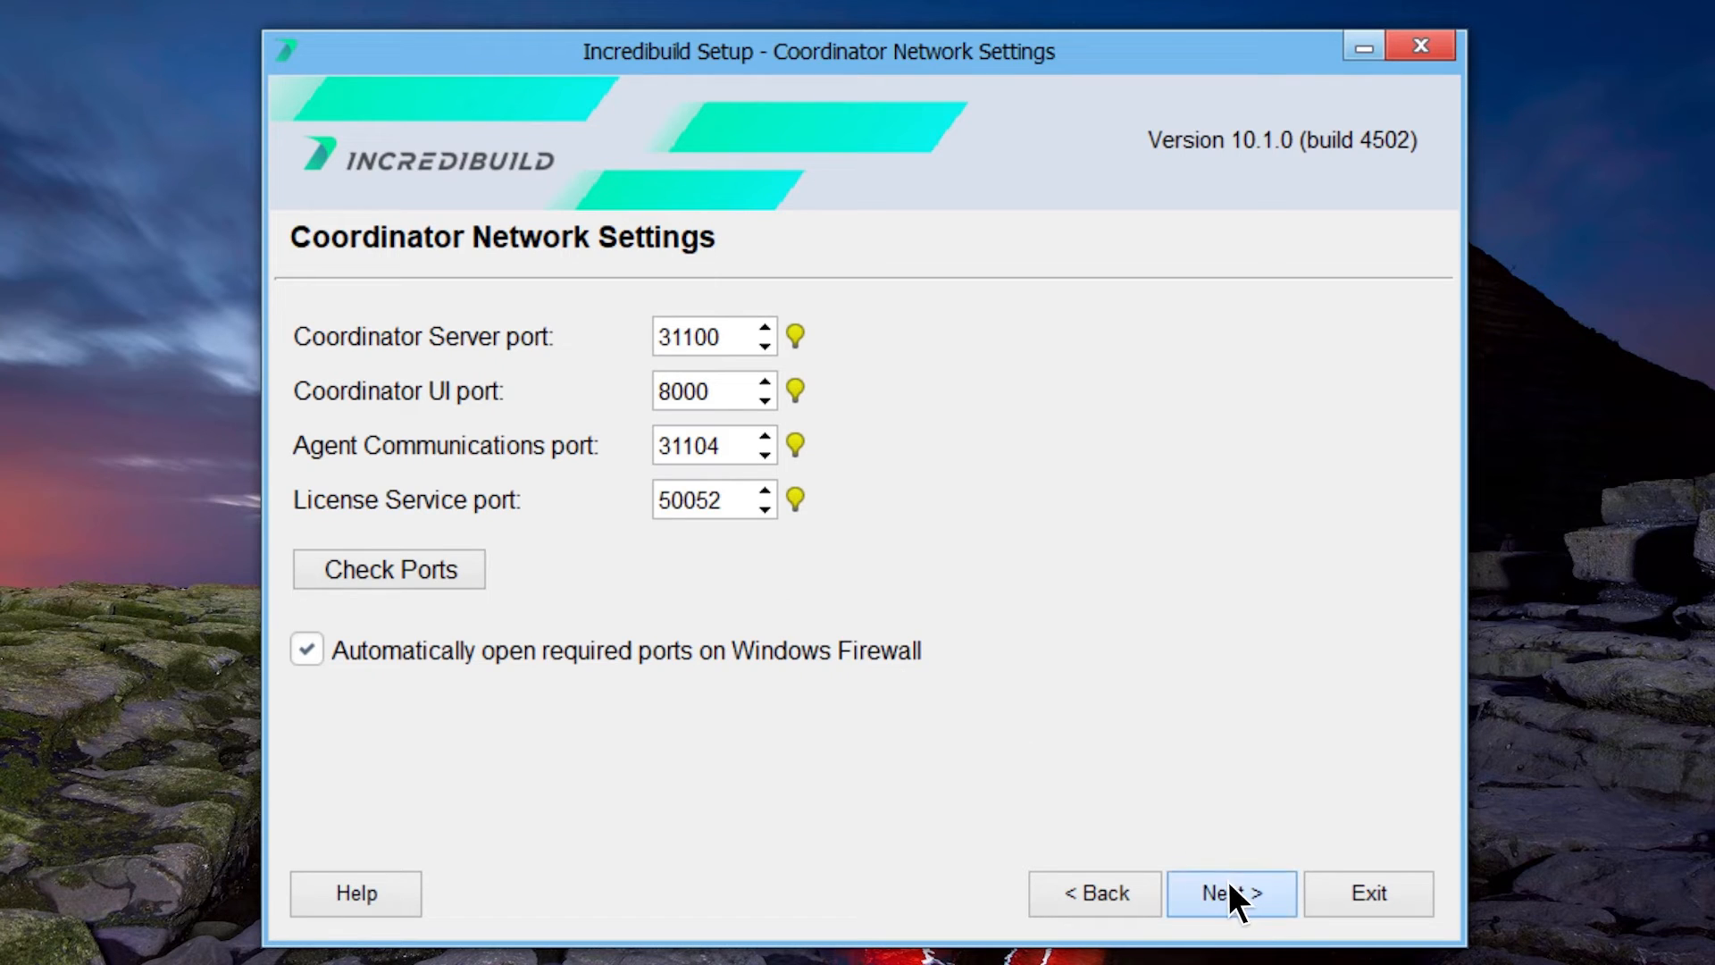
pyautogui.click(1229, 892)
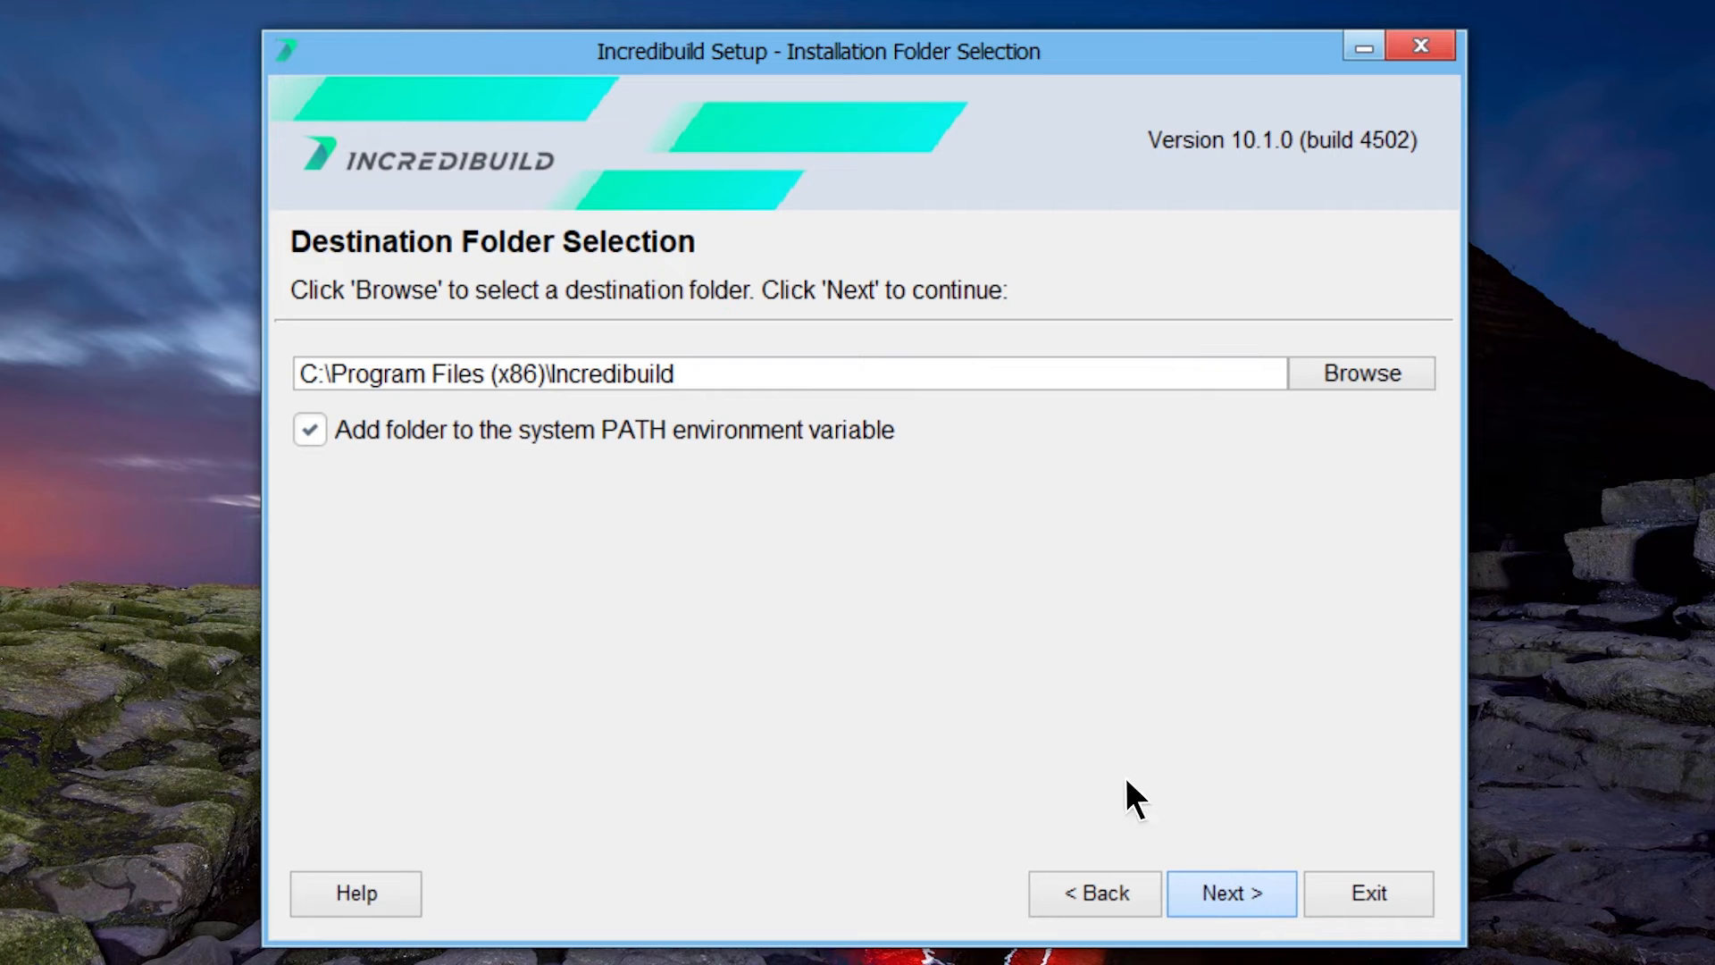
pyautogui.moveTo(712, 249)
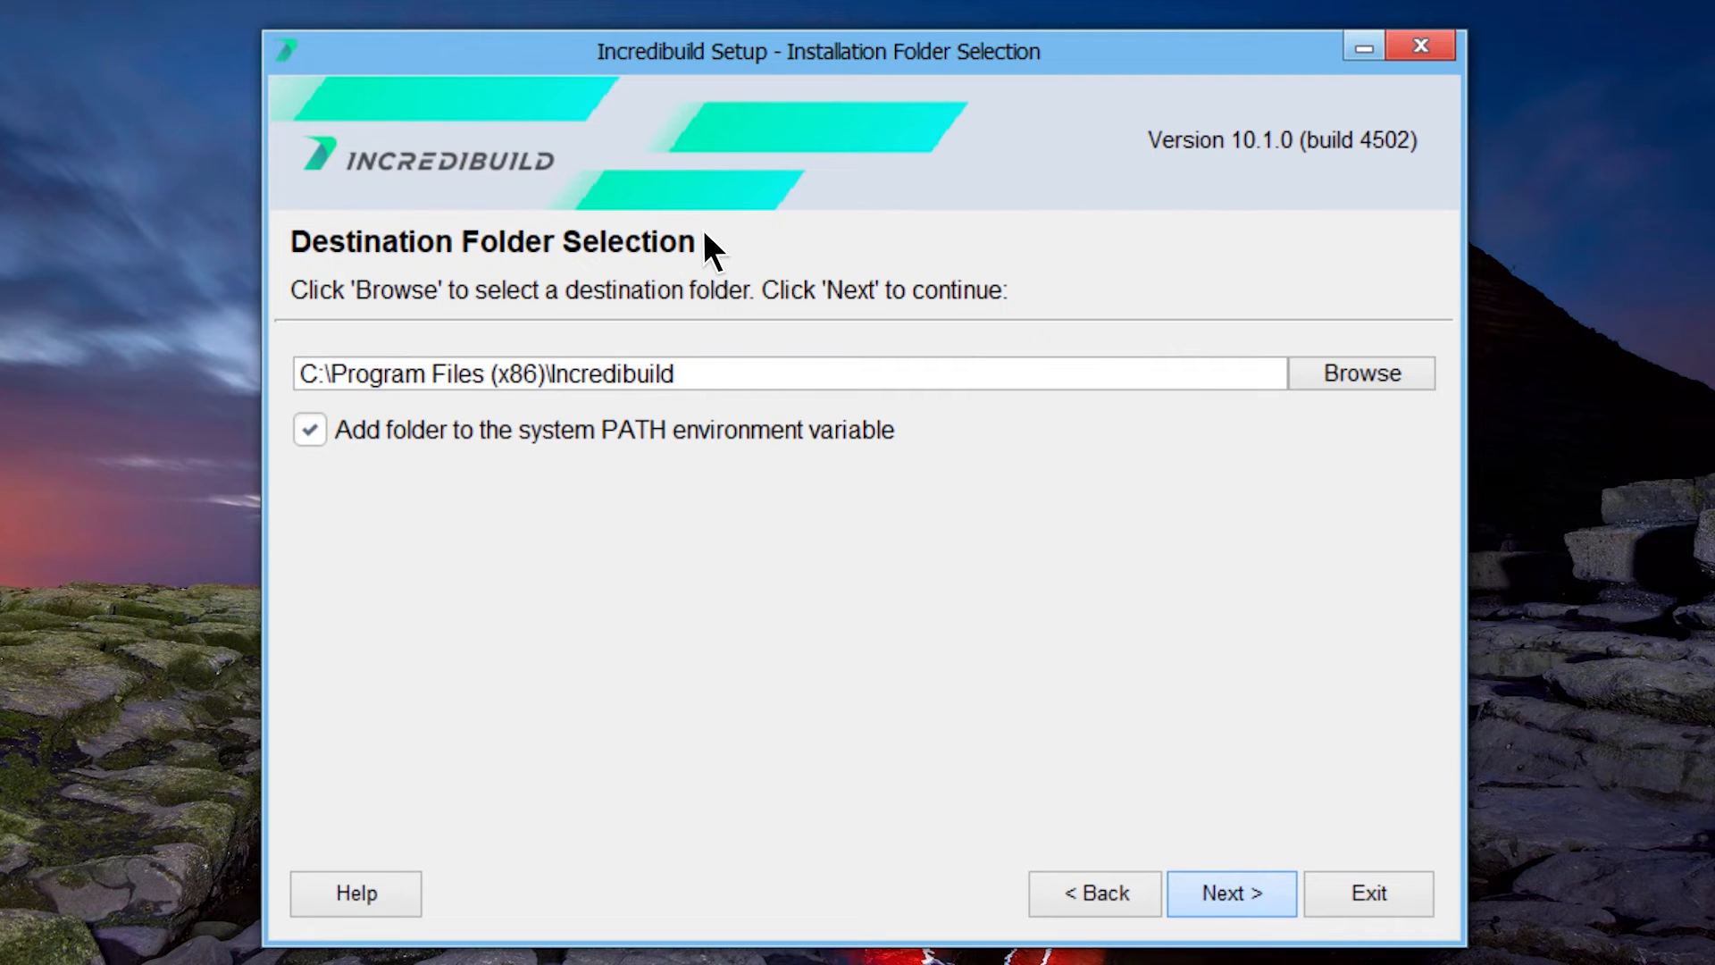
pyautogui.moveTo(377, 473)
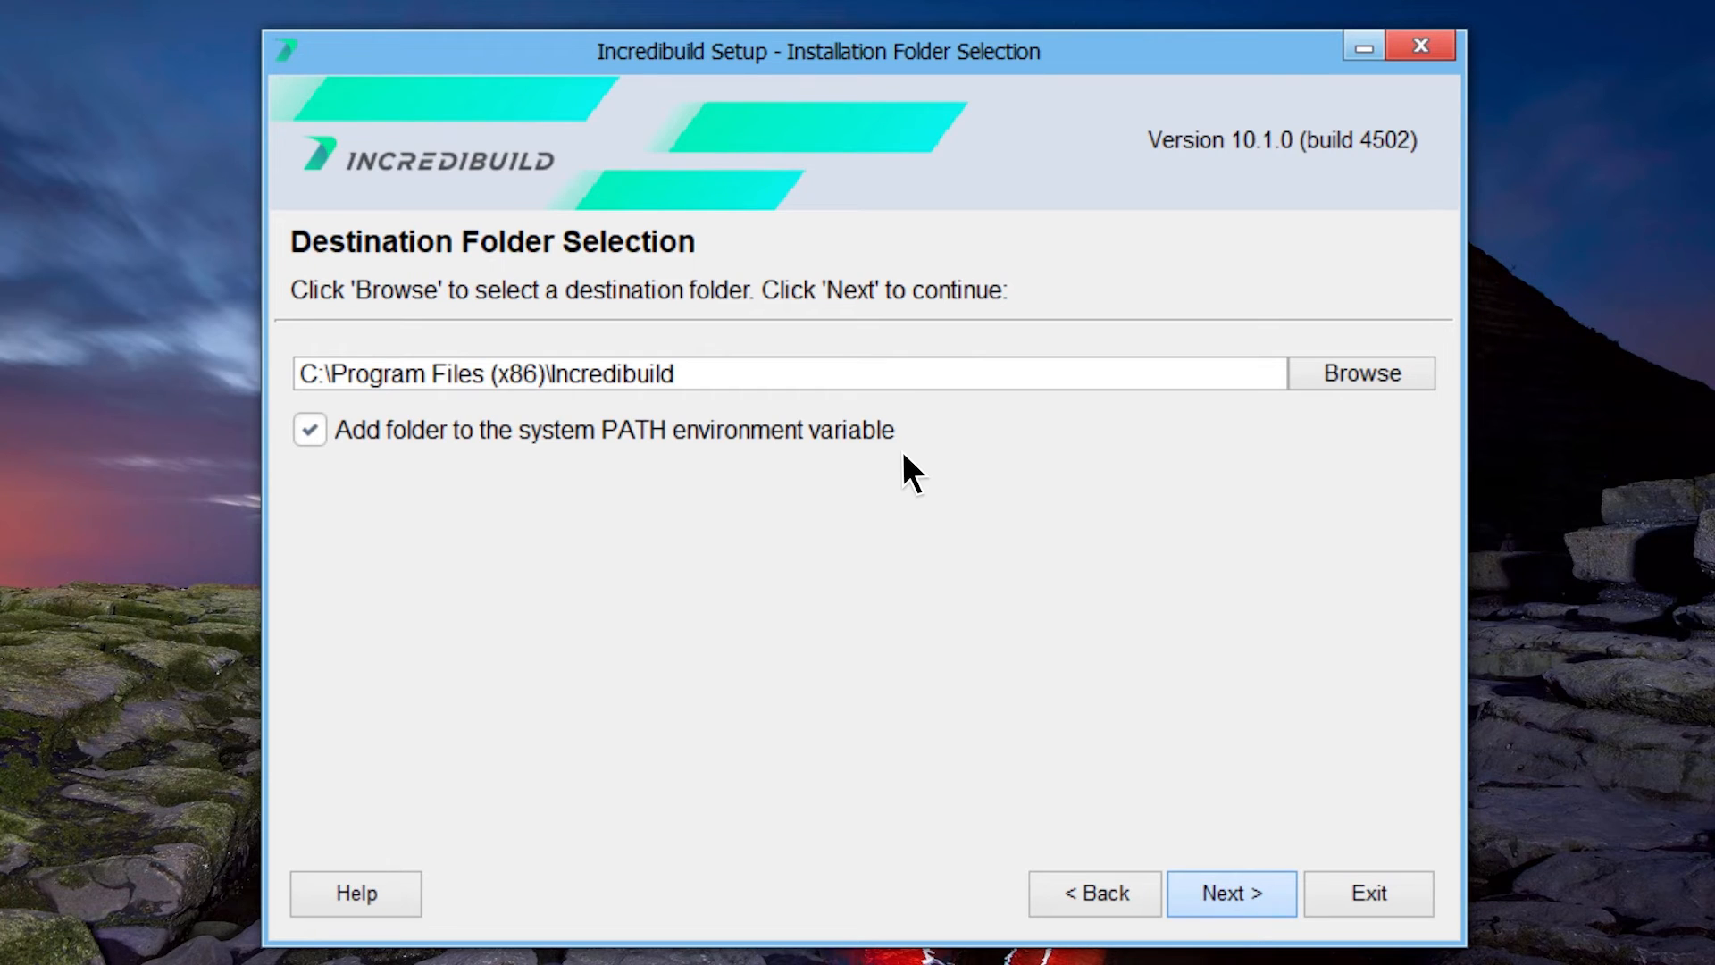
pyautogui.moveTo(974, 536)
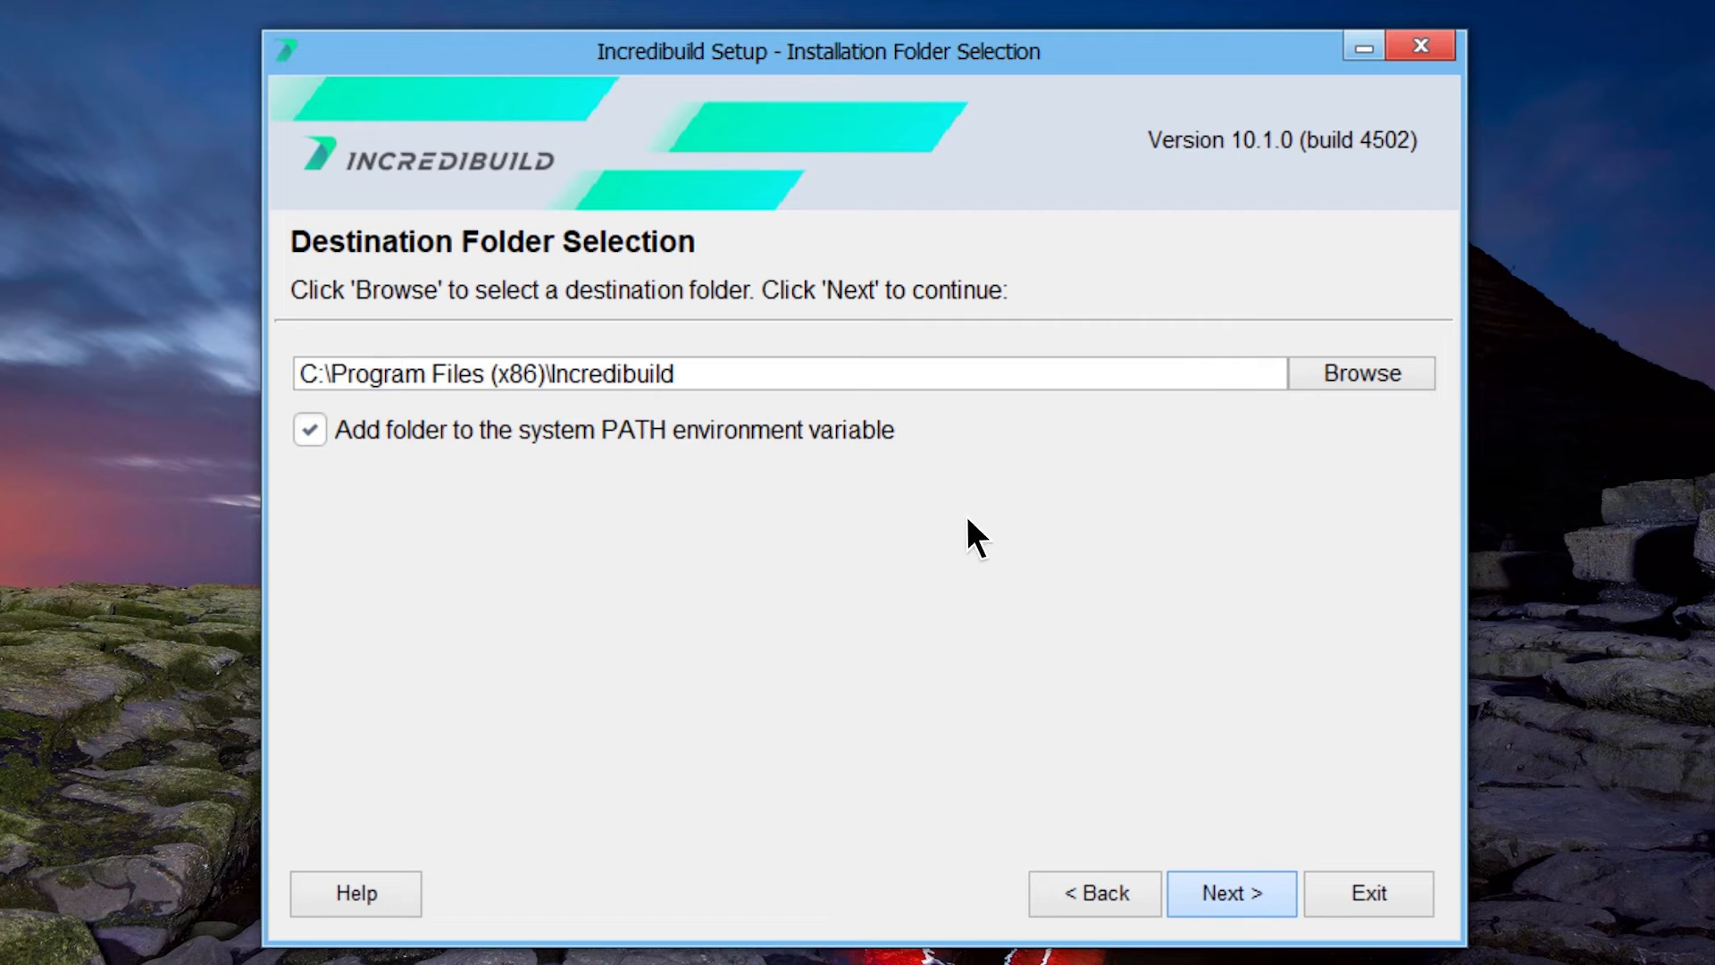
# Keep the default install folder and choose 'Do not use a trusted certificate' for the coordinator.
pyautogui.click(1230, 892)
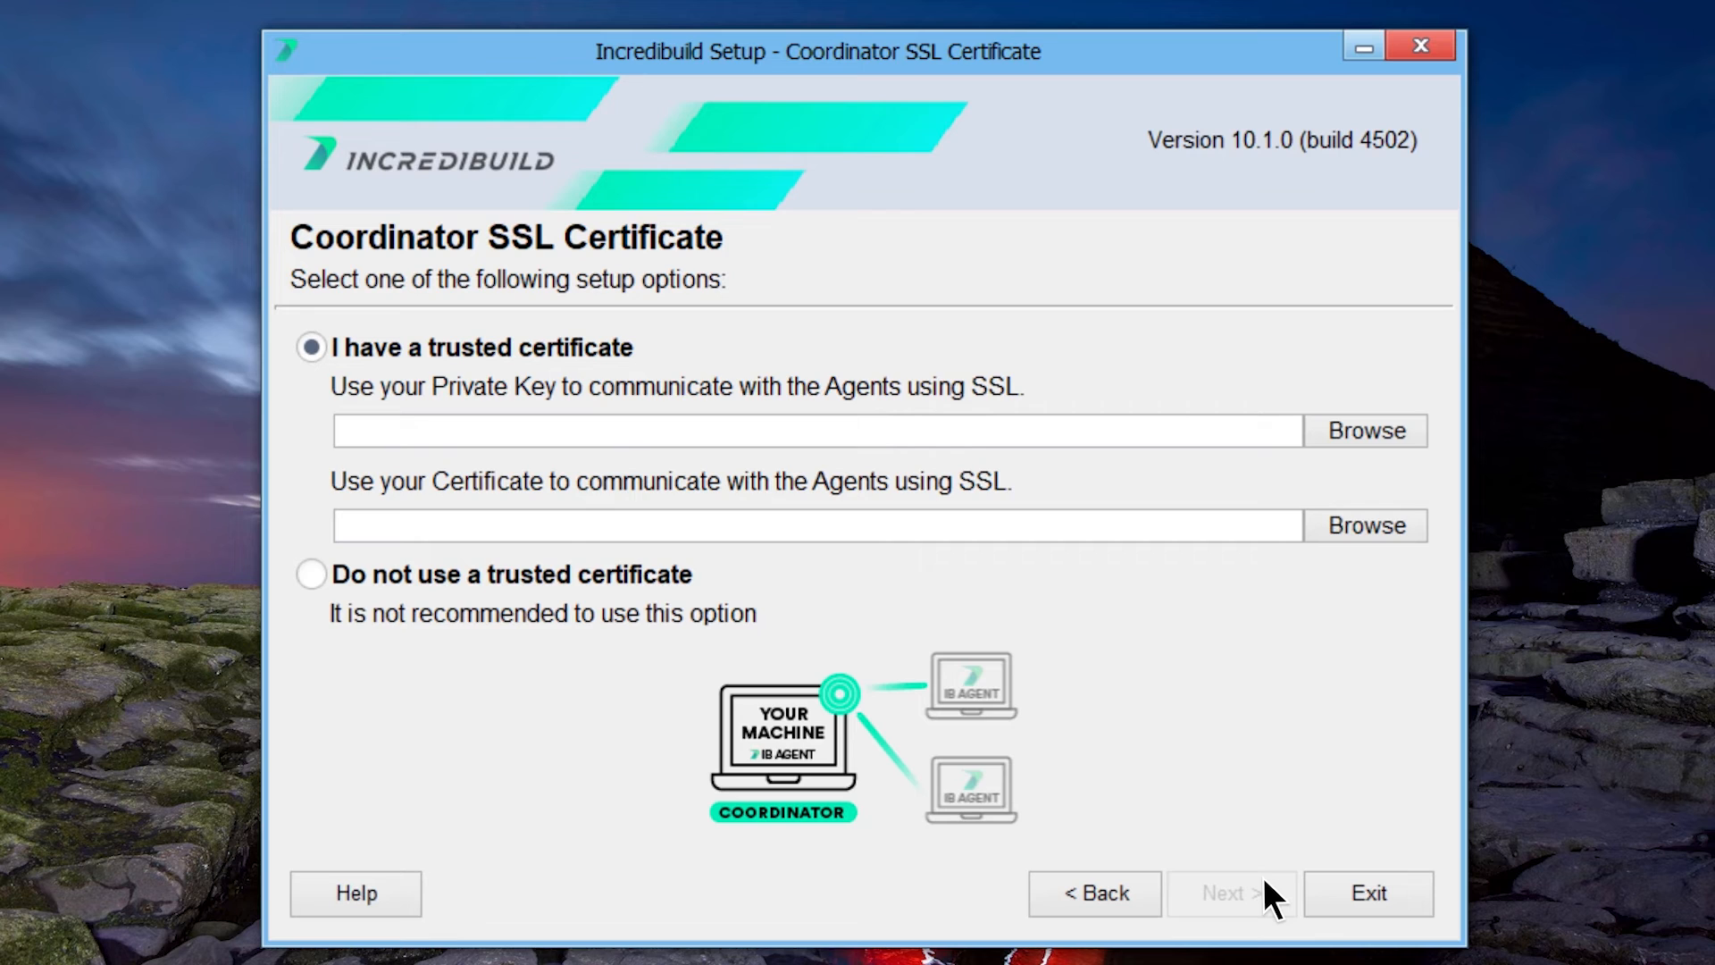
pyautogui.moveTo(657, 358)
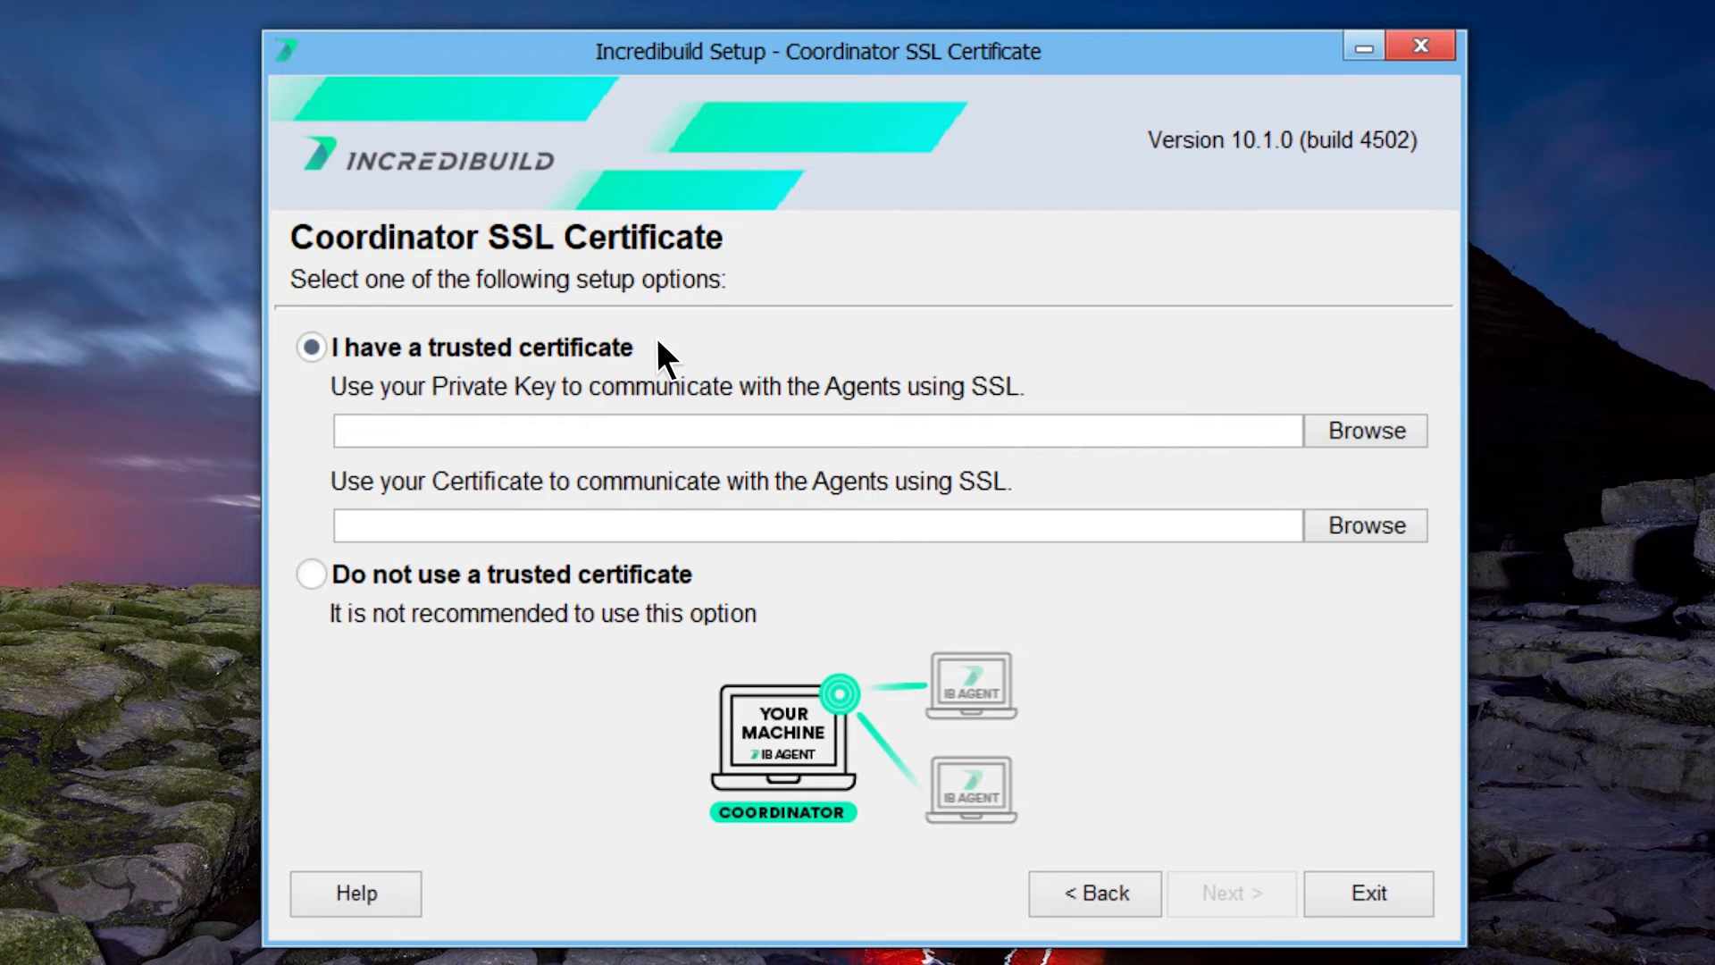
pyautogui.click(311, 574)
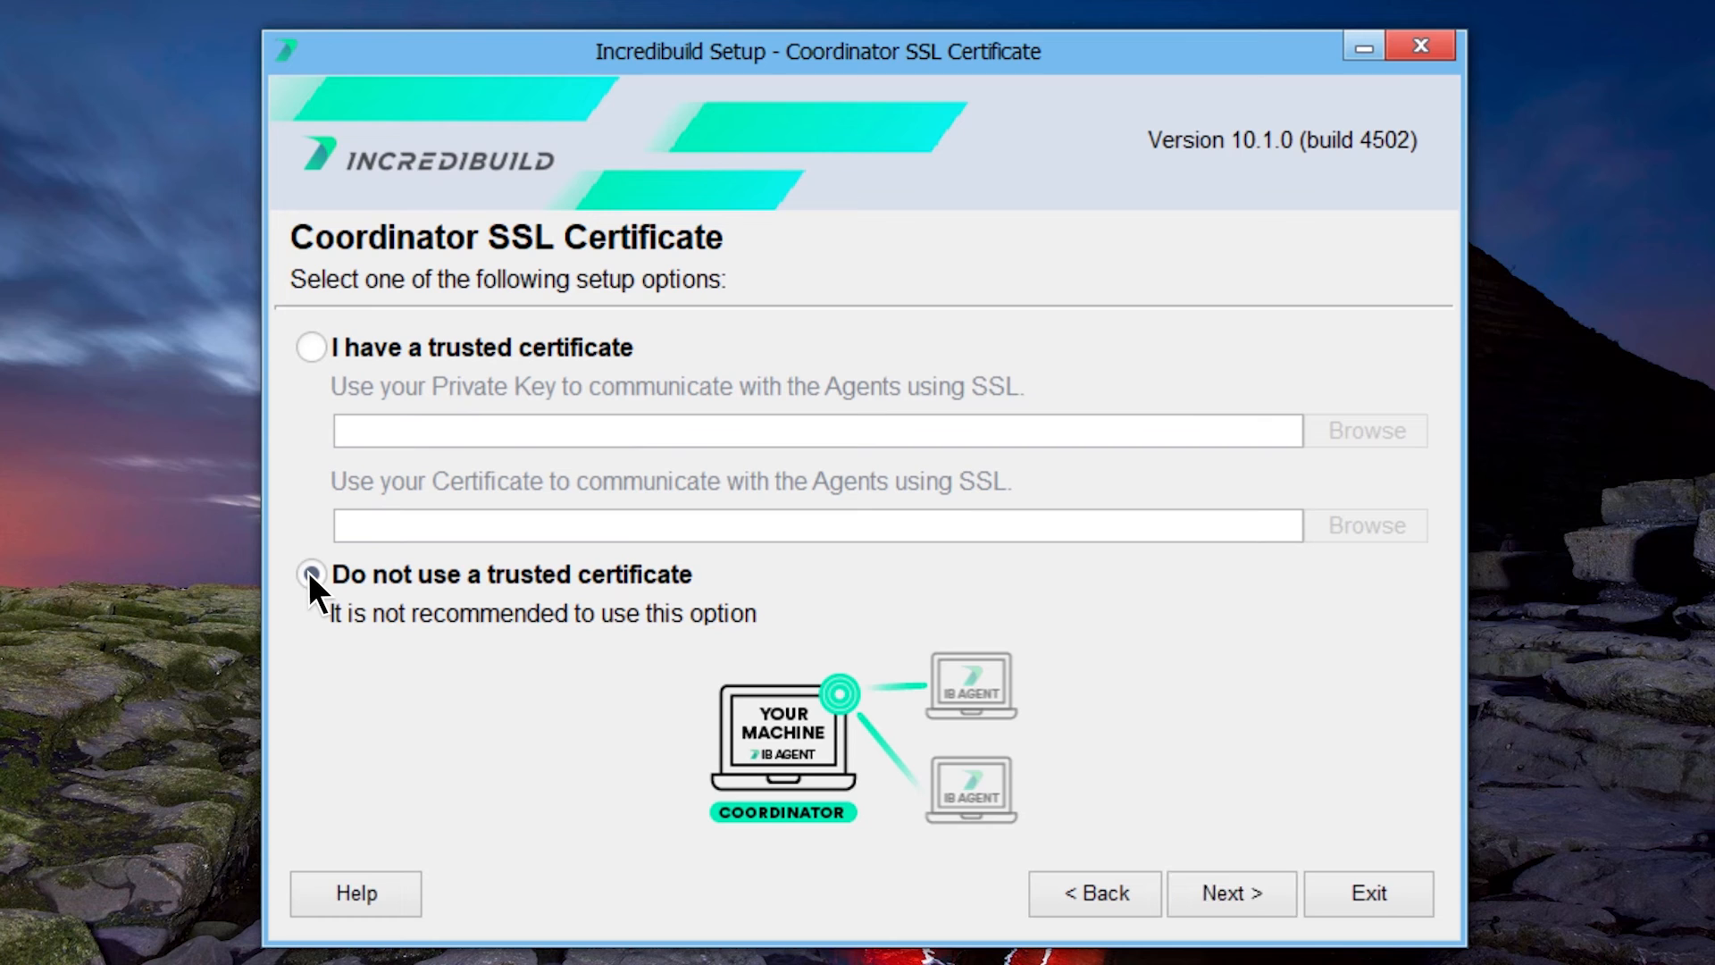
pyautogui.click(1229, 892)
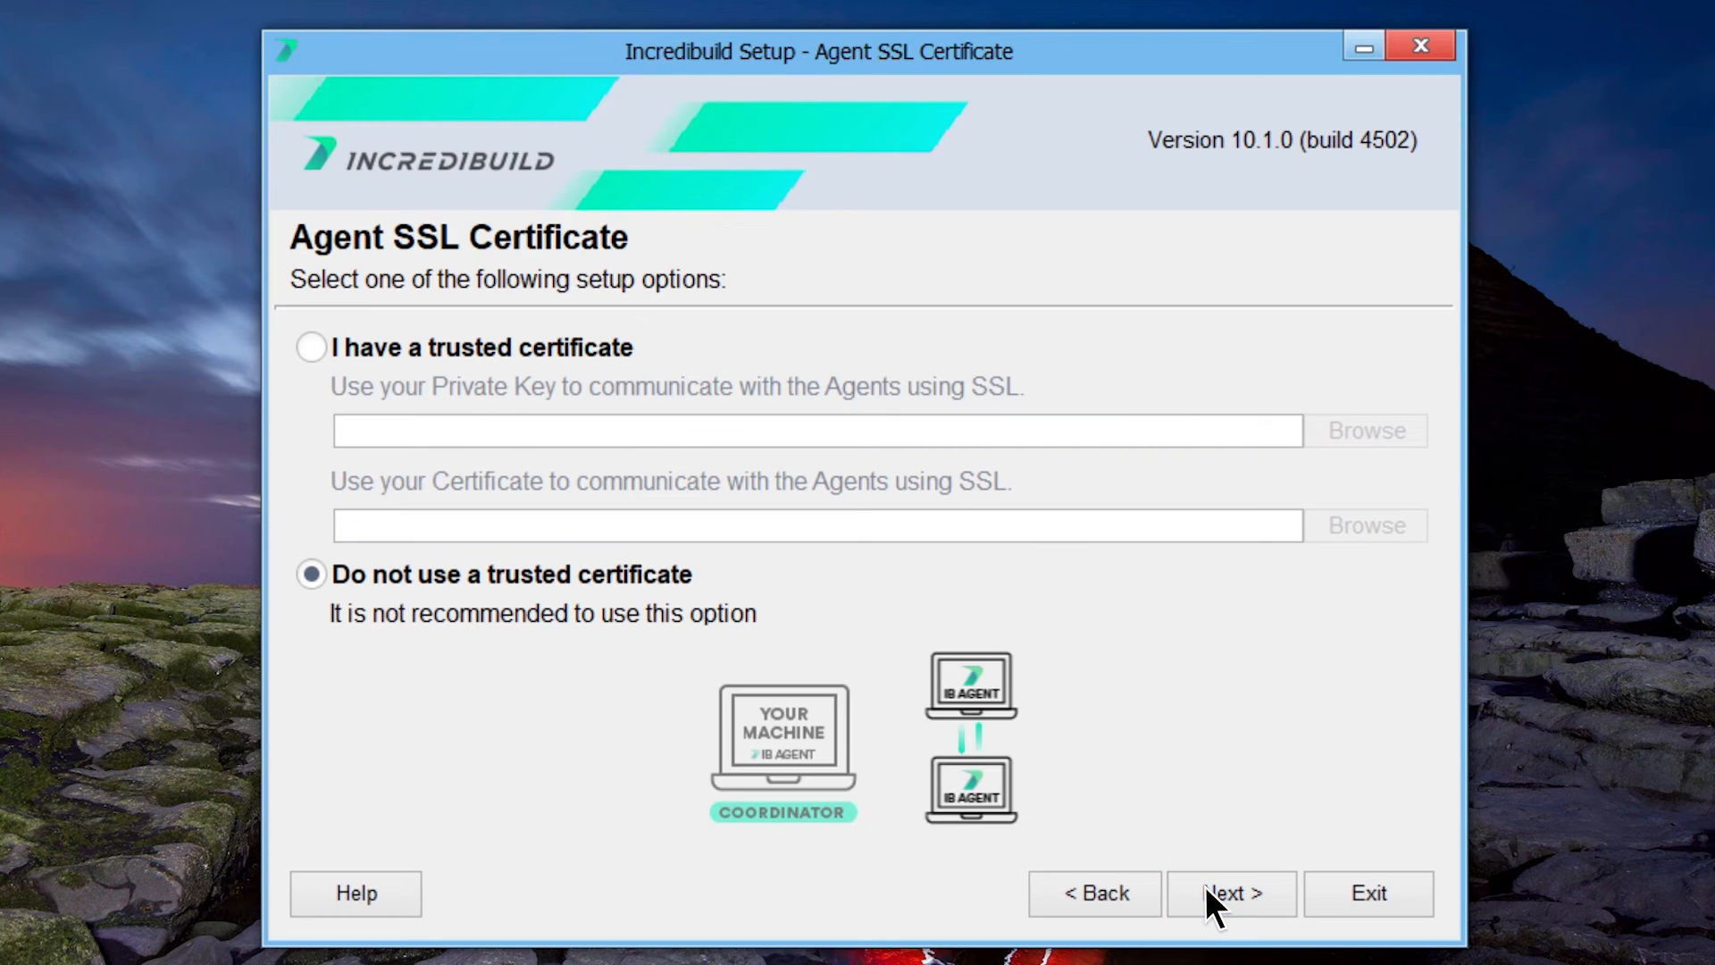
pyautogui.moveTo(388, 273)
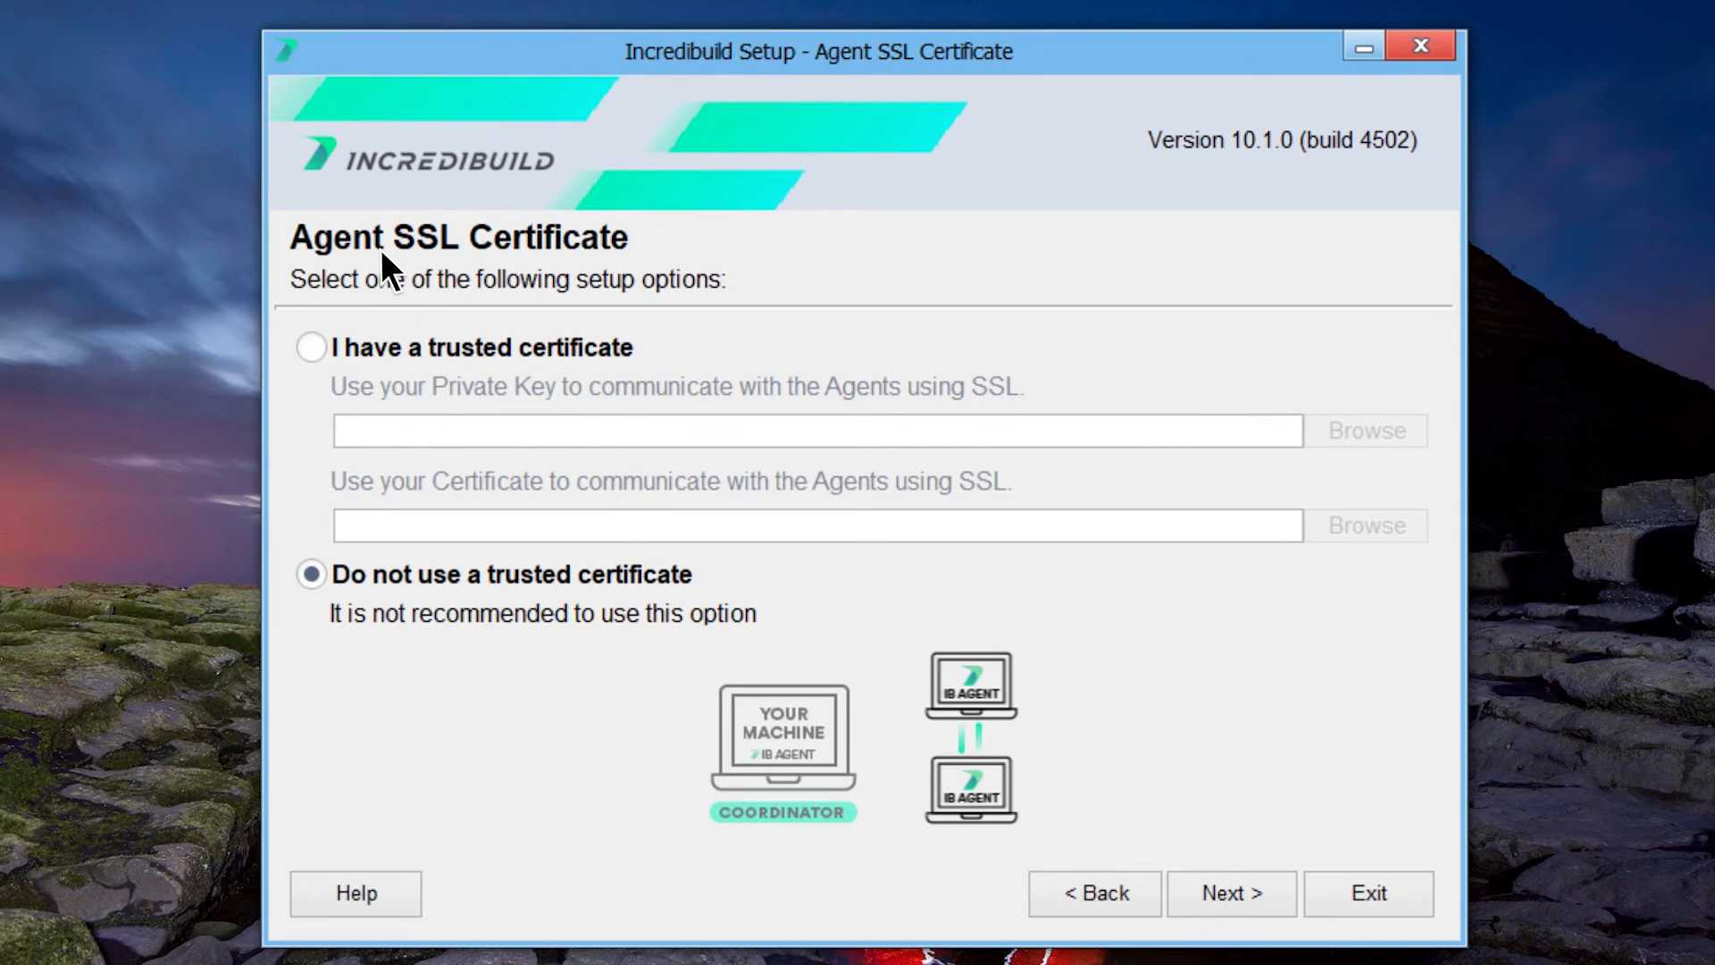
pyautogui.moveTo(483, 345)
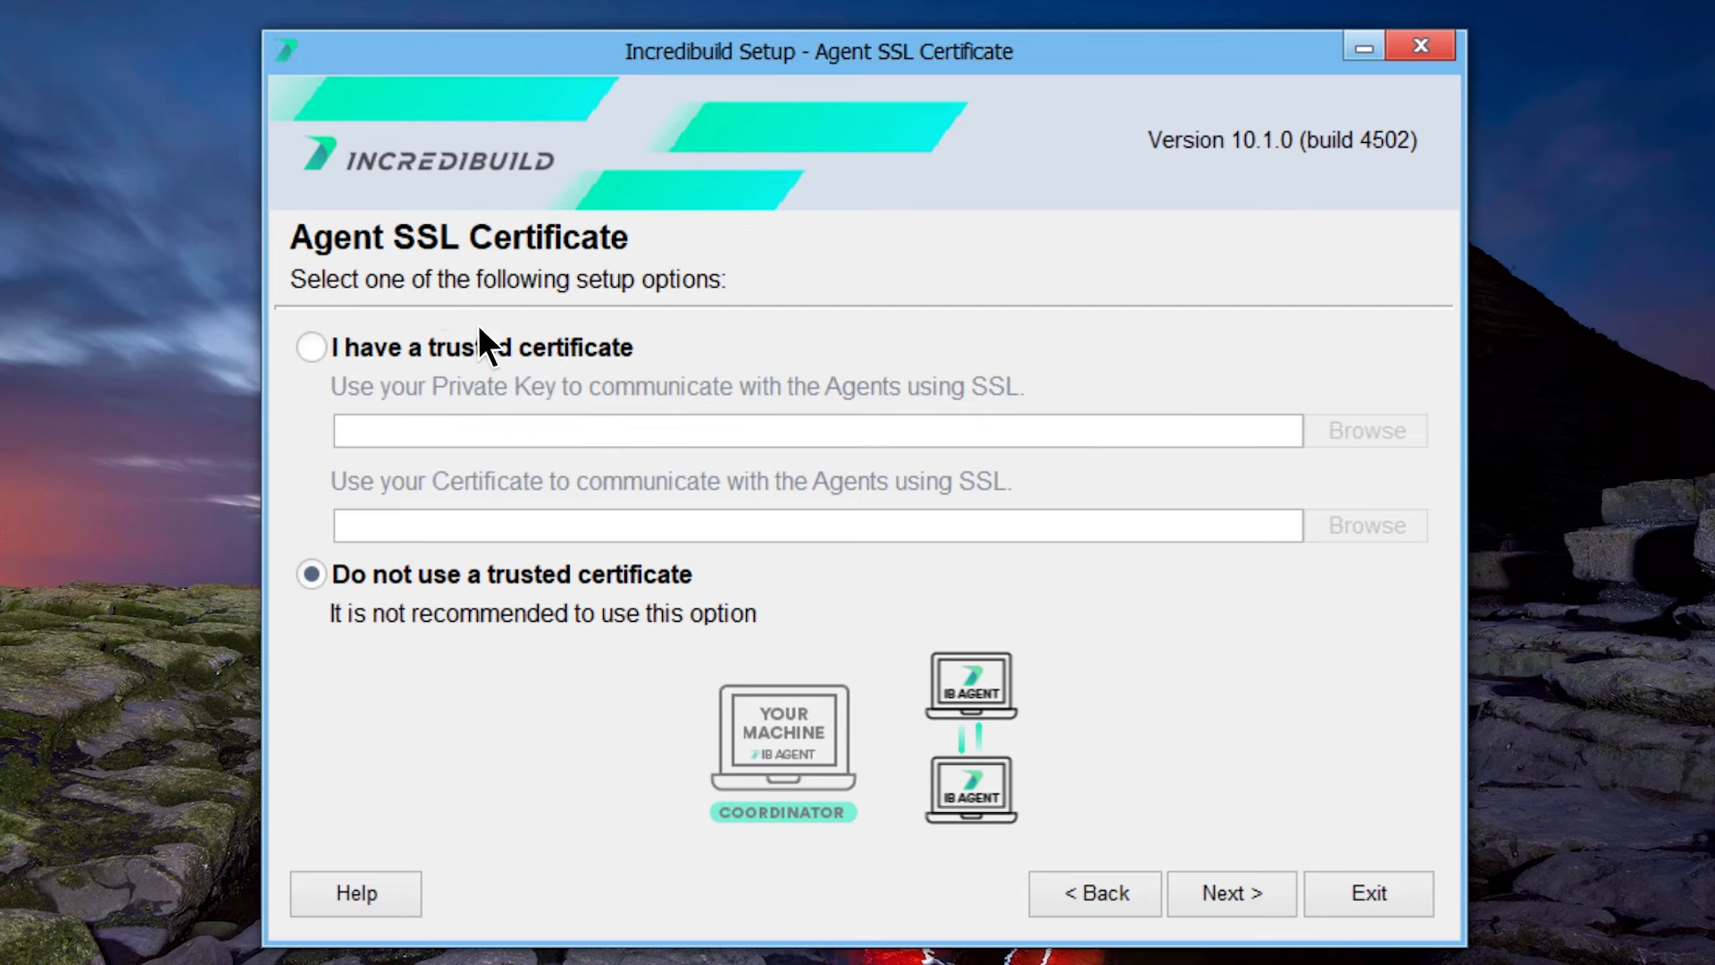
# Skip the agent certificate, start installing, and enter Coordinator UI username and password.
pyautogui.click(1231, 892)
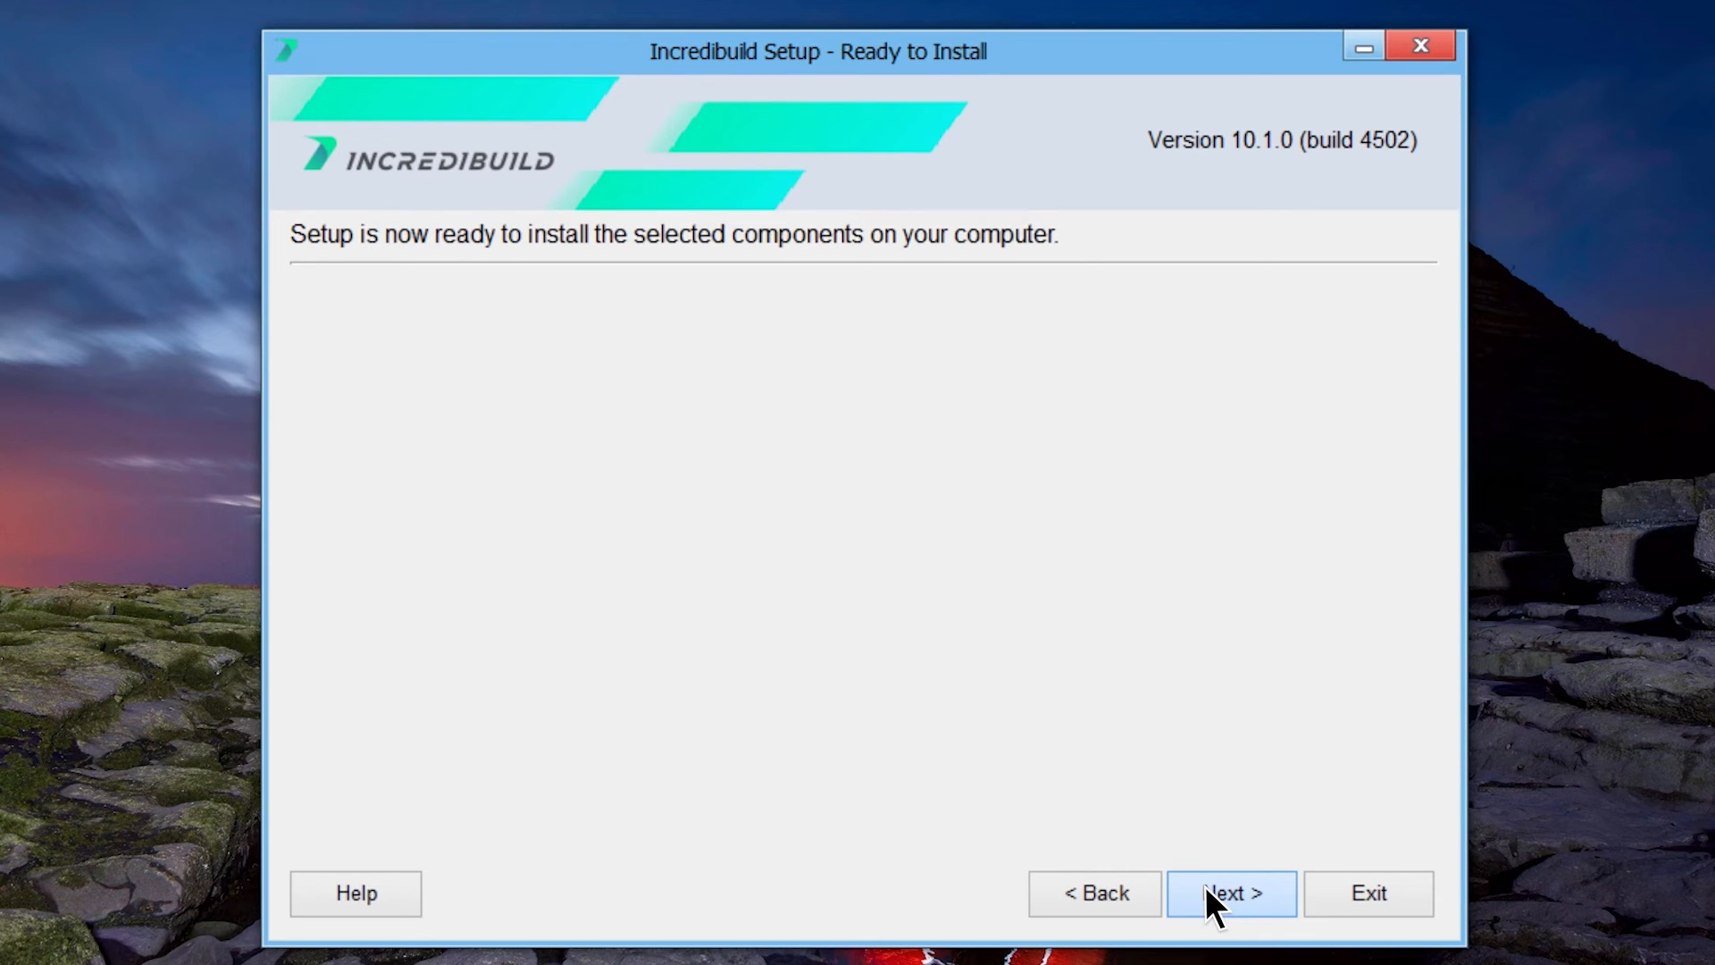
pyautogui.click(1231, 892)
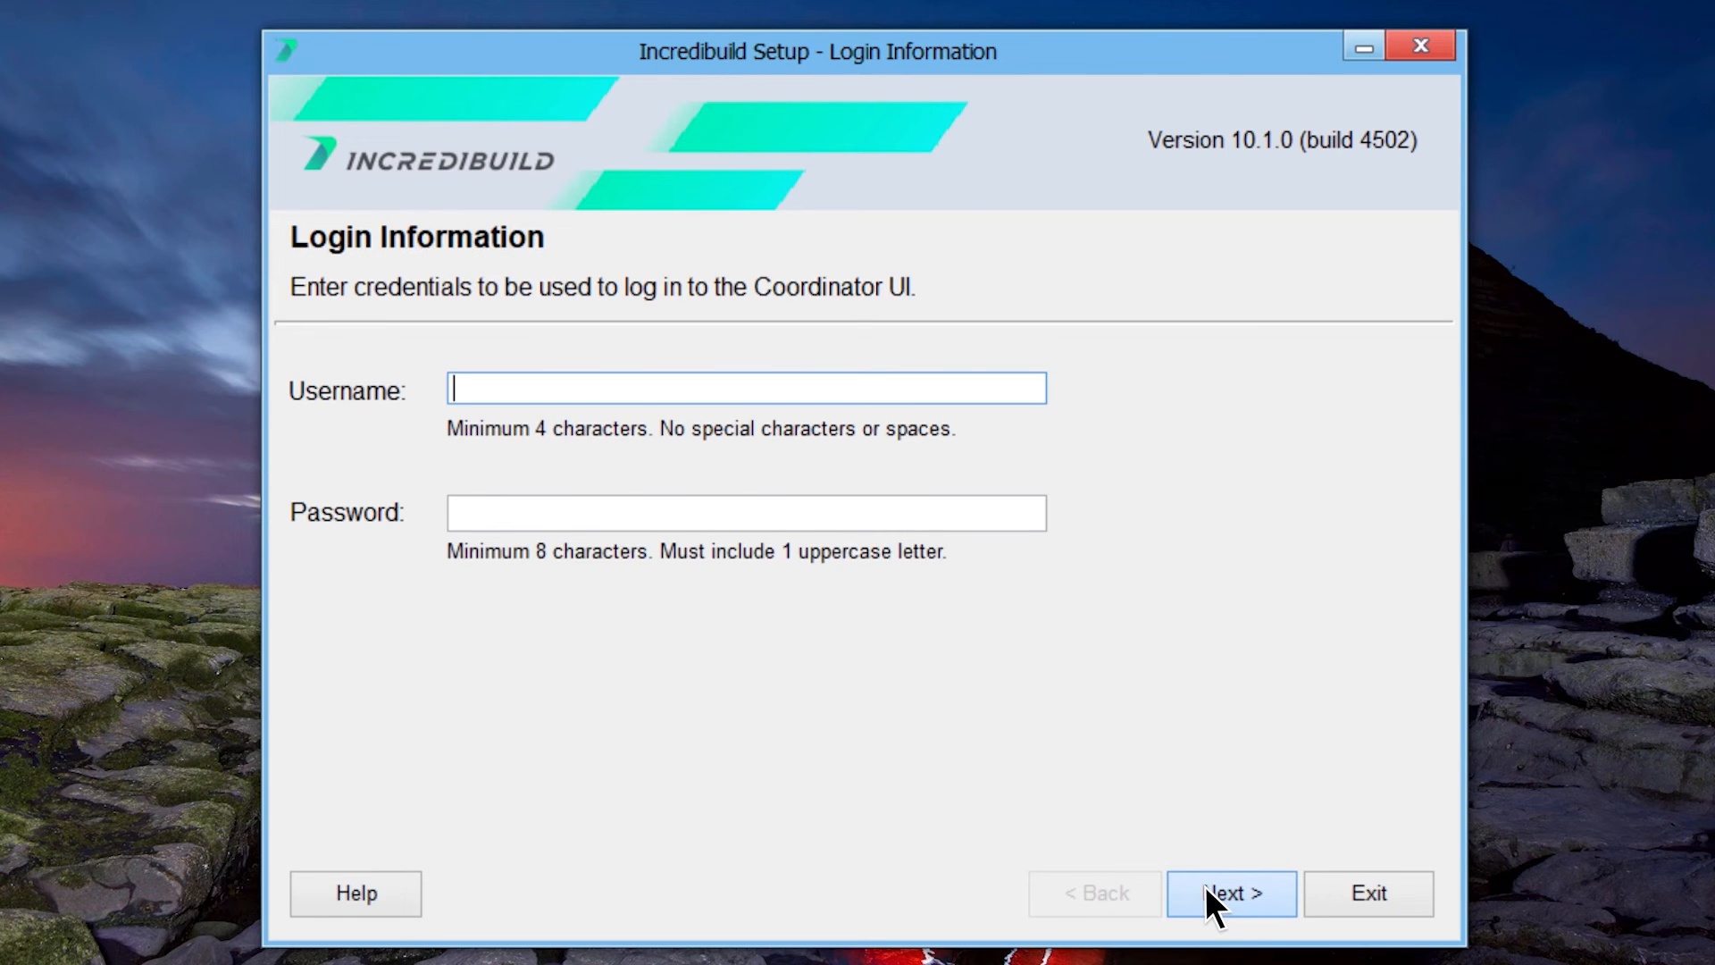
pyautogui.write('username')
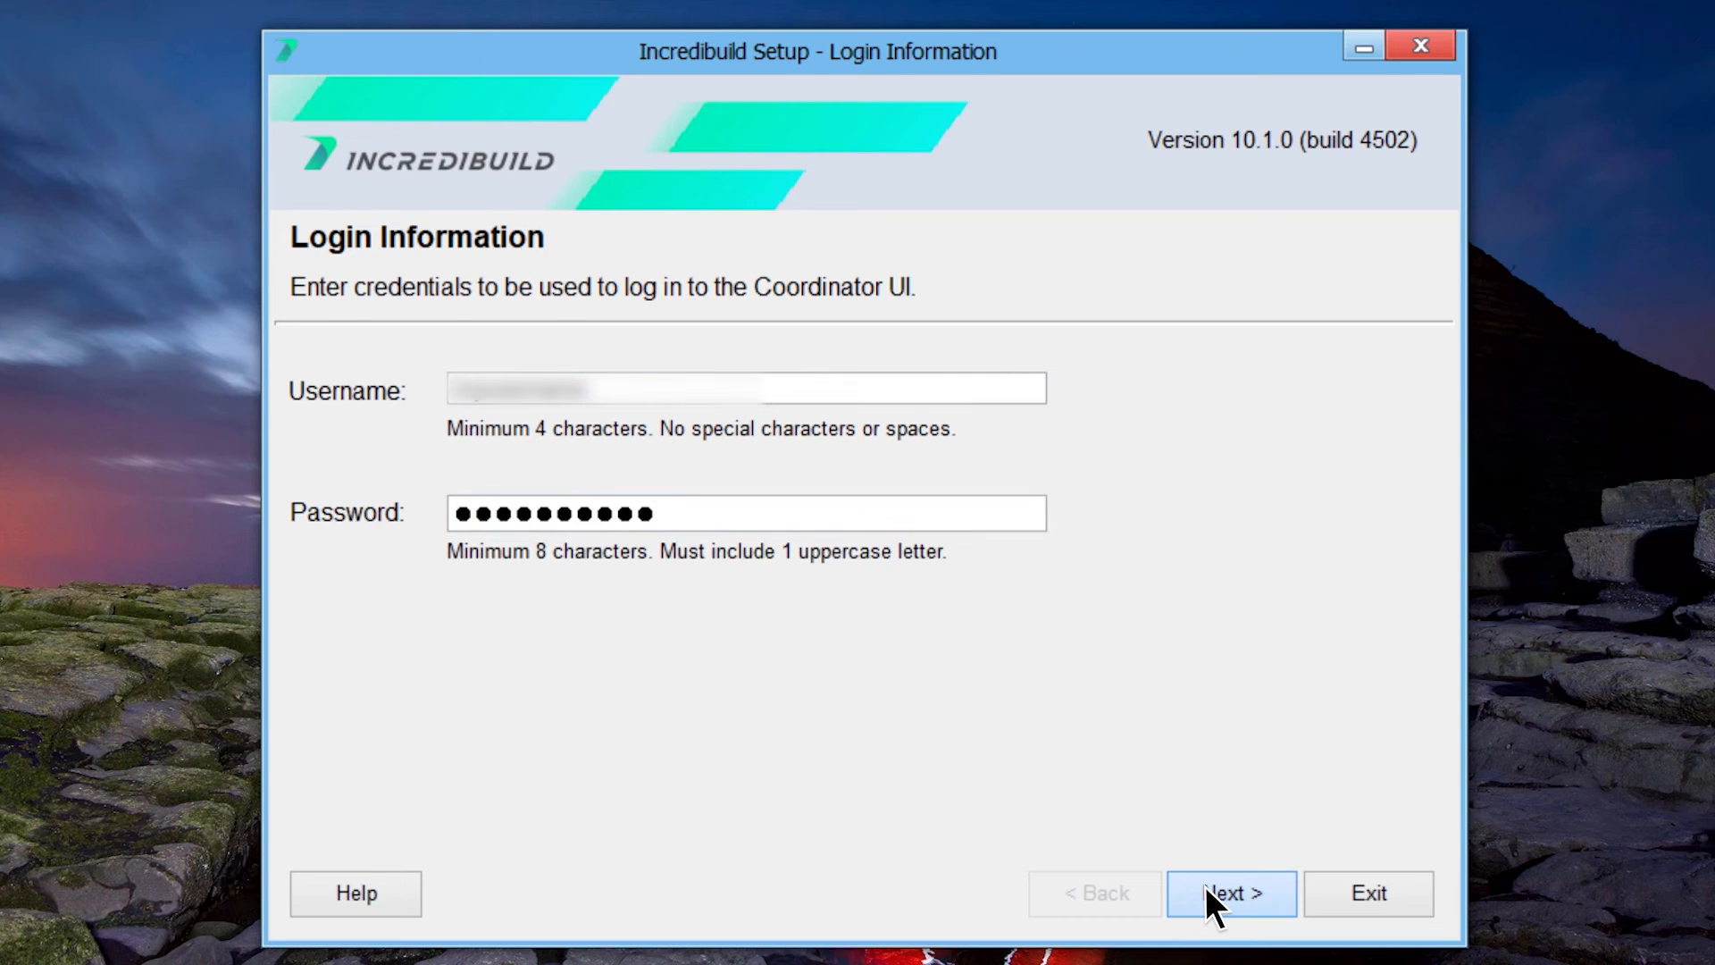
pyautogui.click(1231, 892)
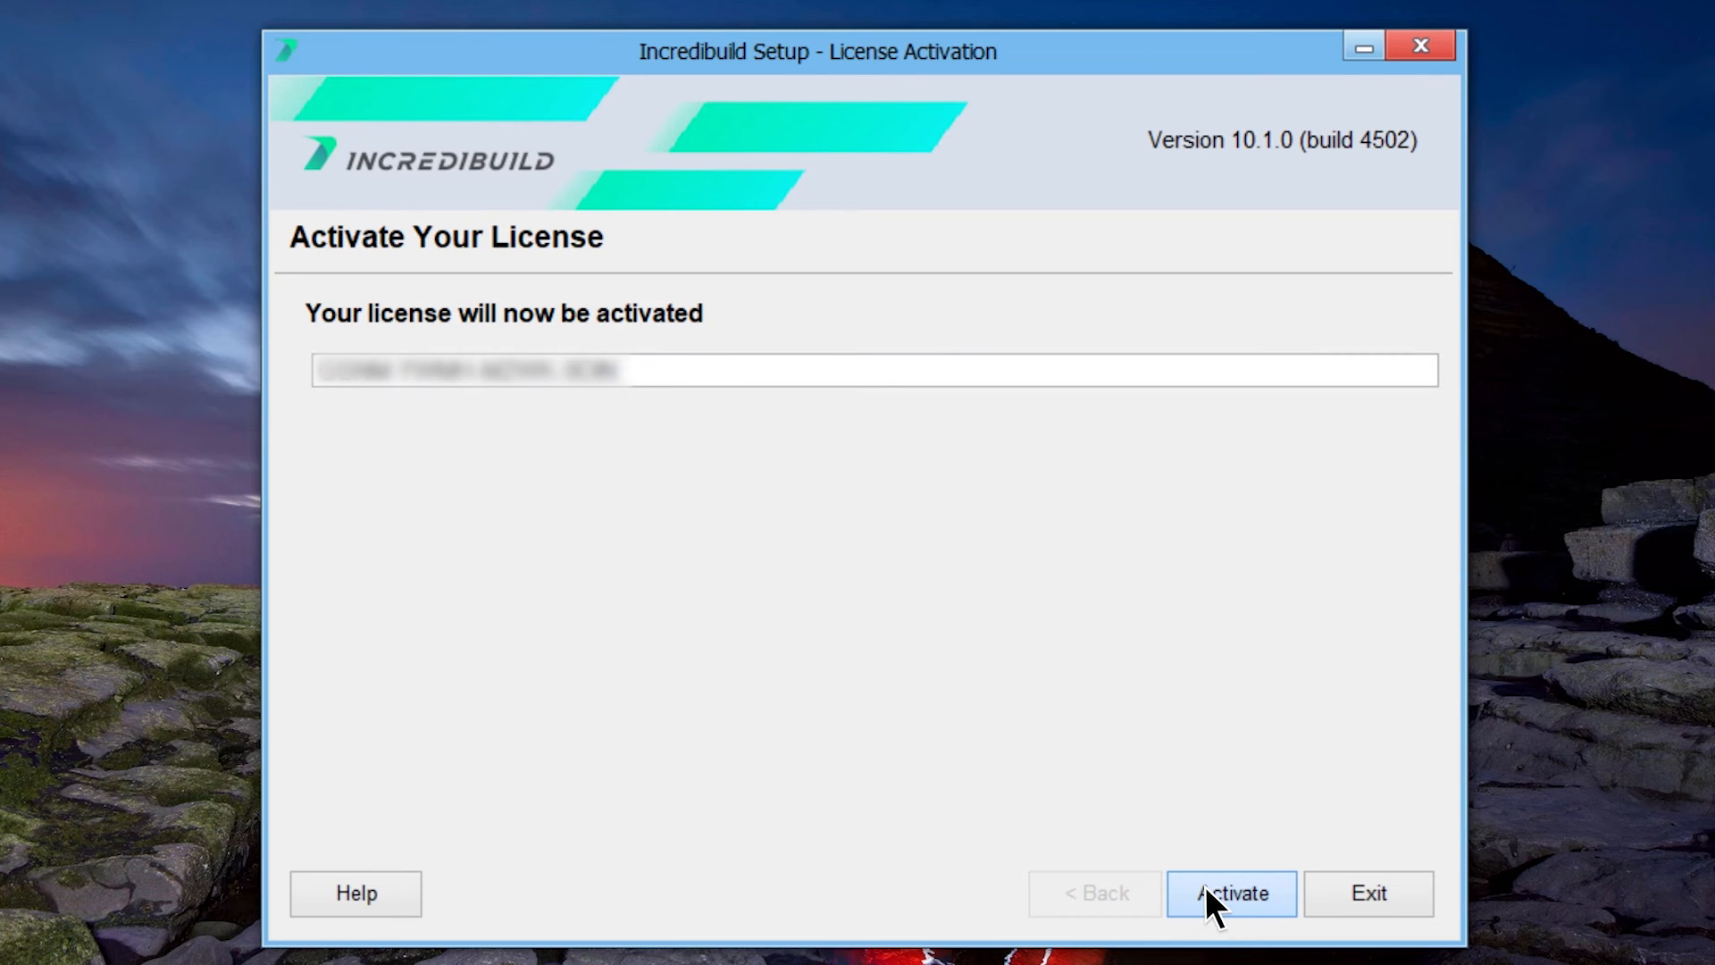
# Activate the license and dismiss the activation success message.
pyautogui.click(1231, 892)
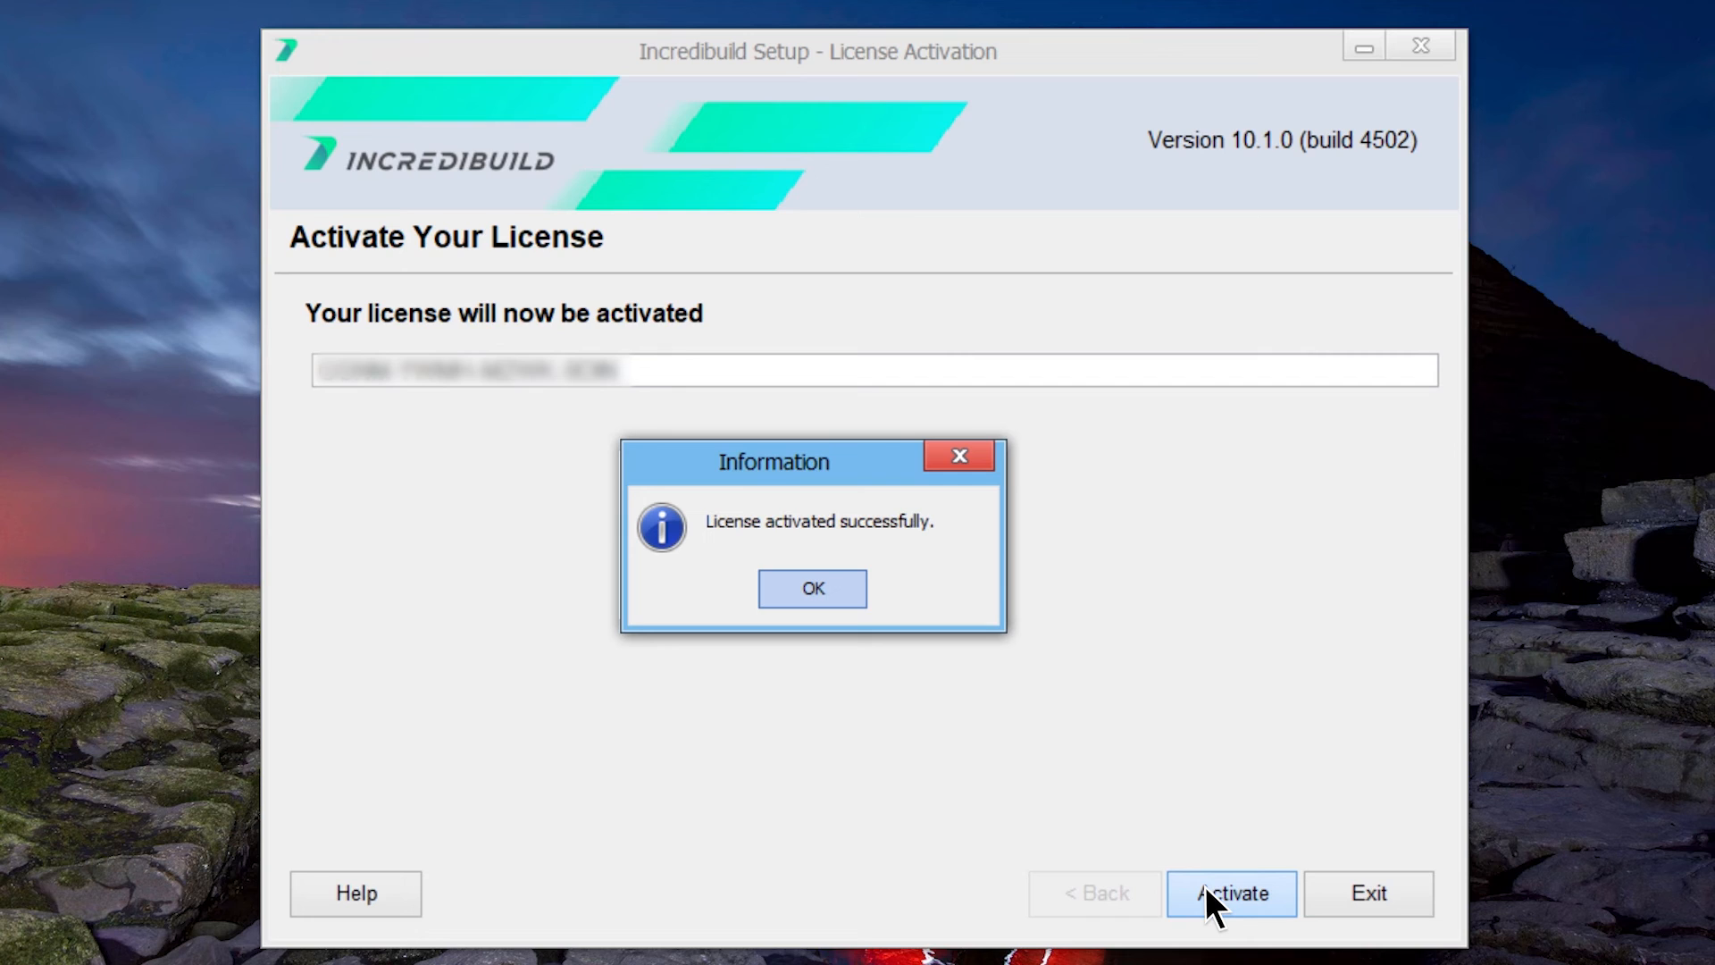
pyautogui.click(811, 588)
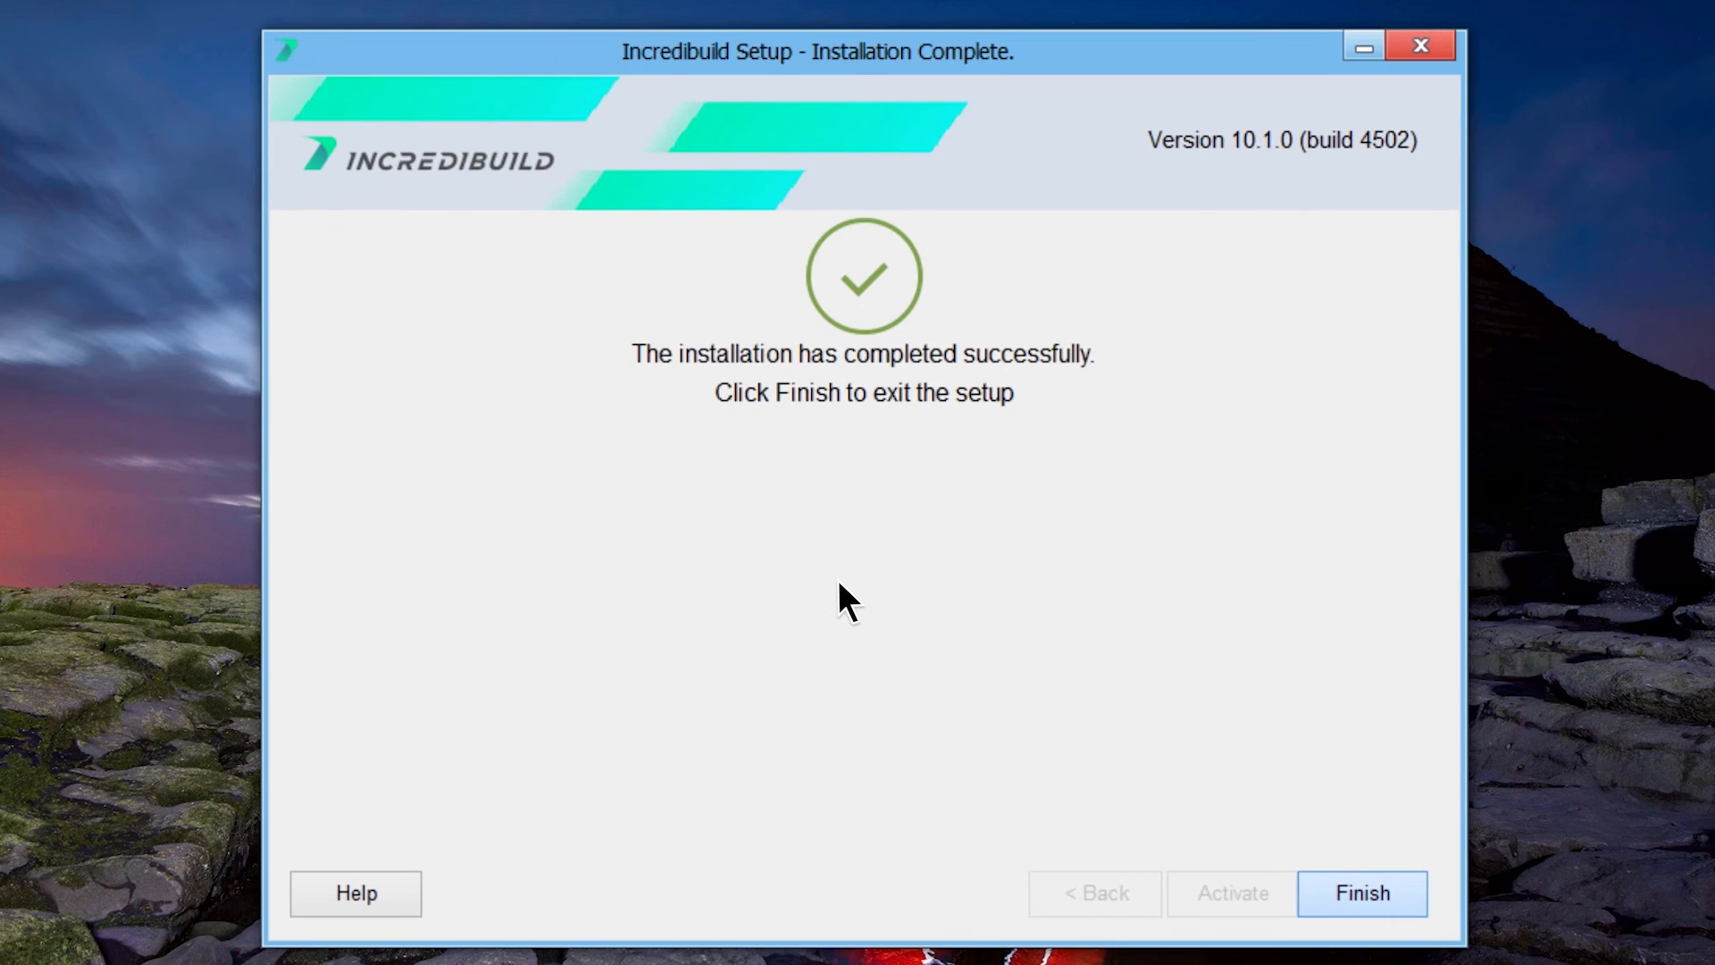
pyautogui.moveTo(1111, 751)
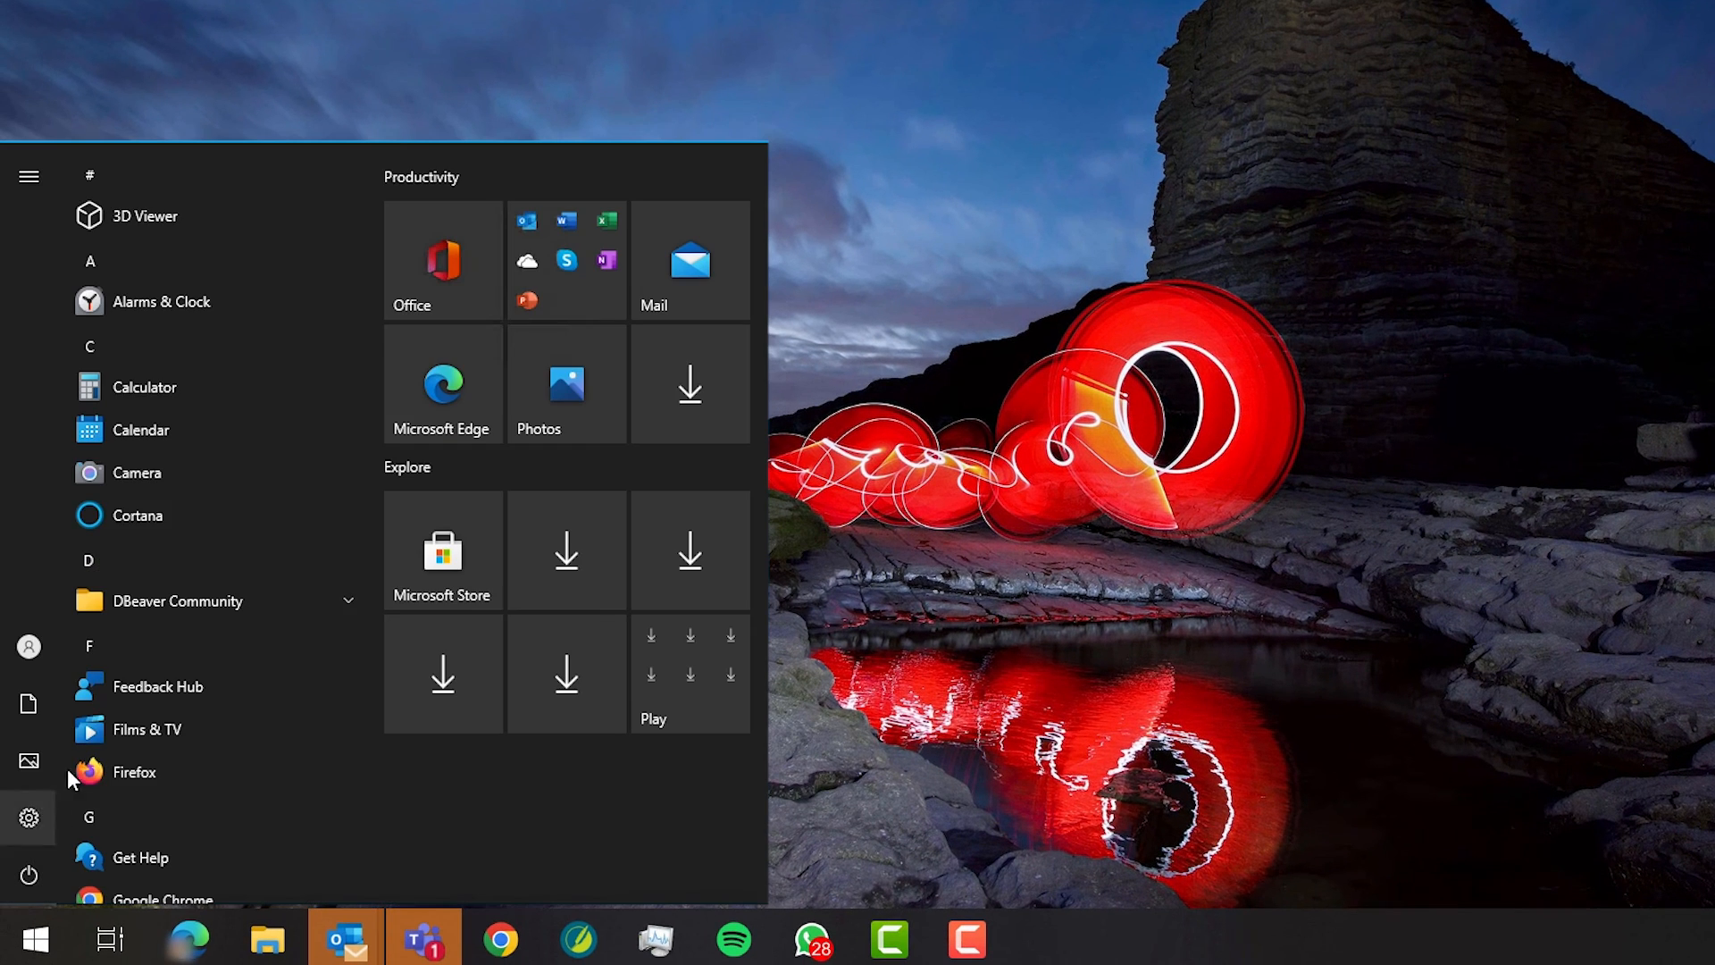
# Scroll the Start menu to the Incredibuild folder and launch Coordinator Manager.
pyautogui.scroll(-3)
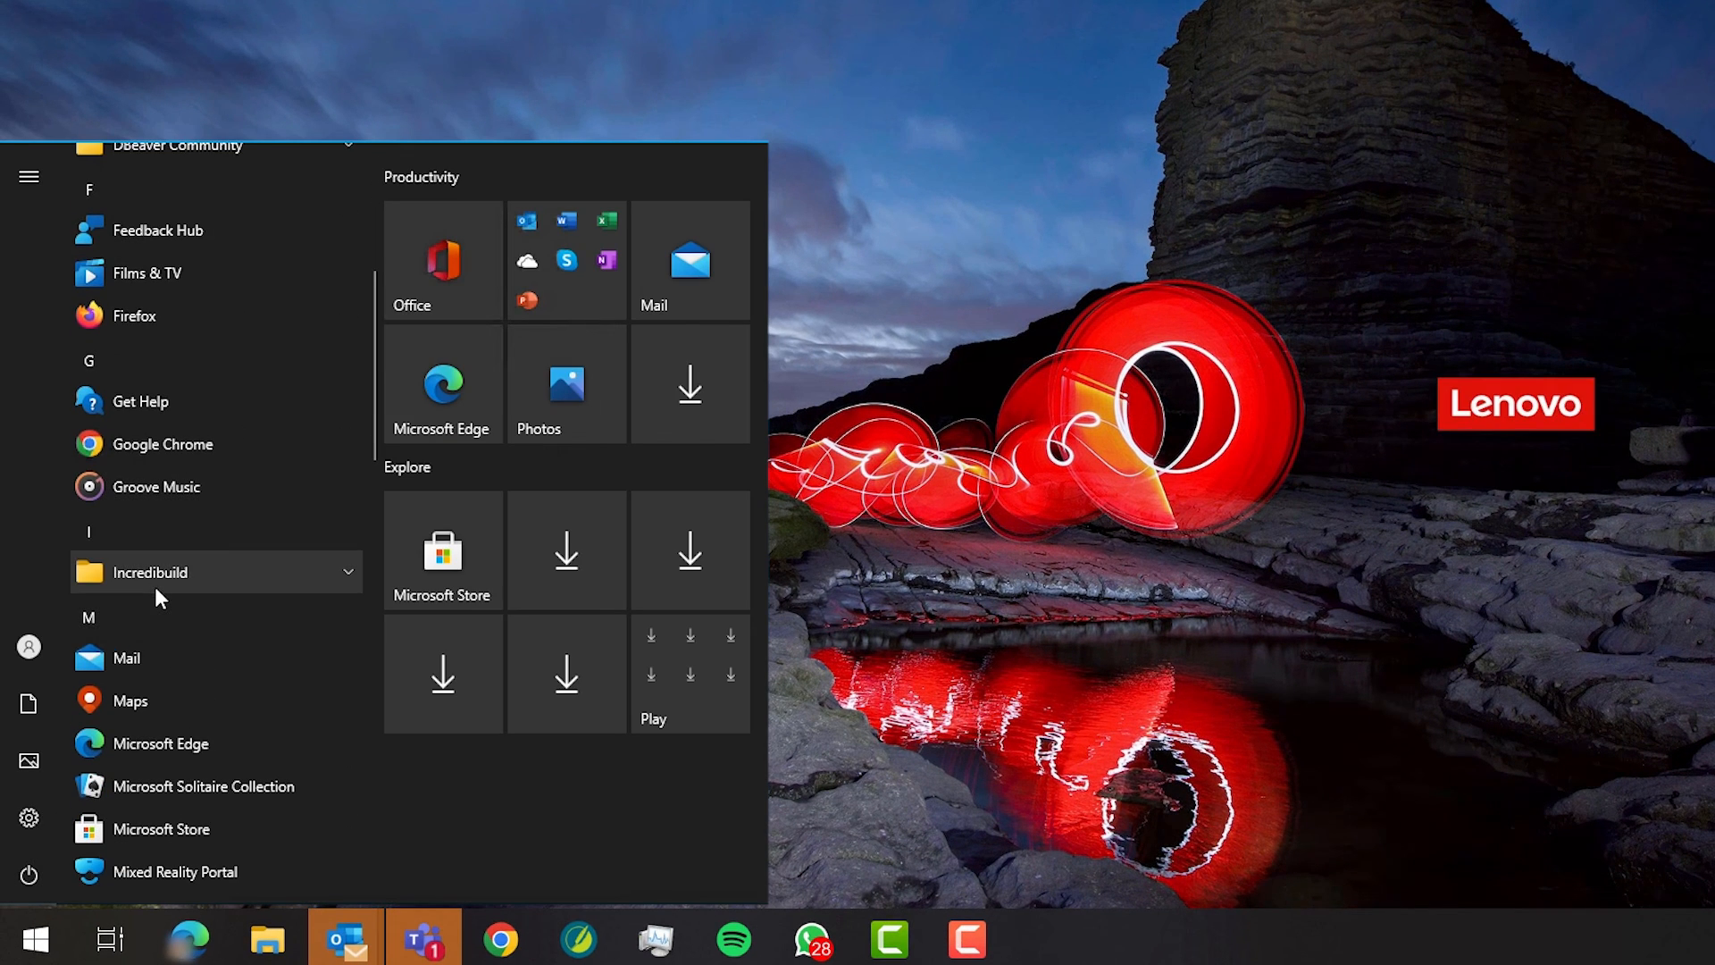
pyautogui.click(36, 939)
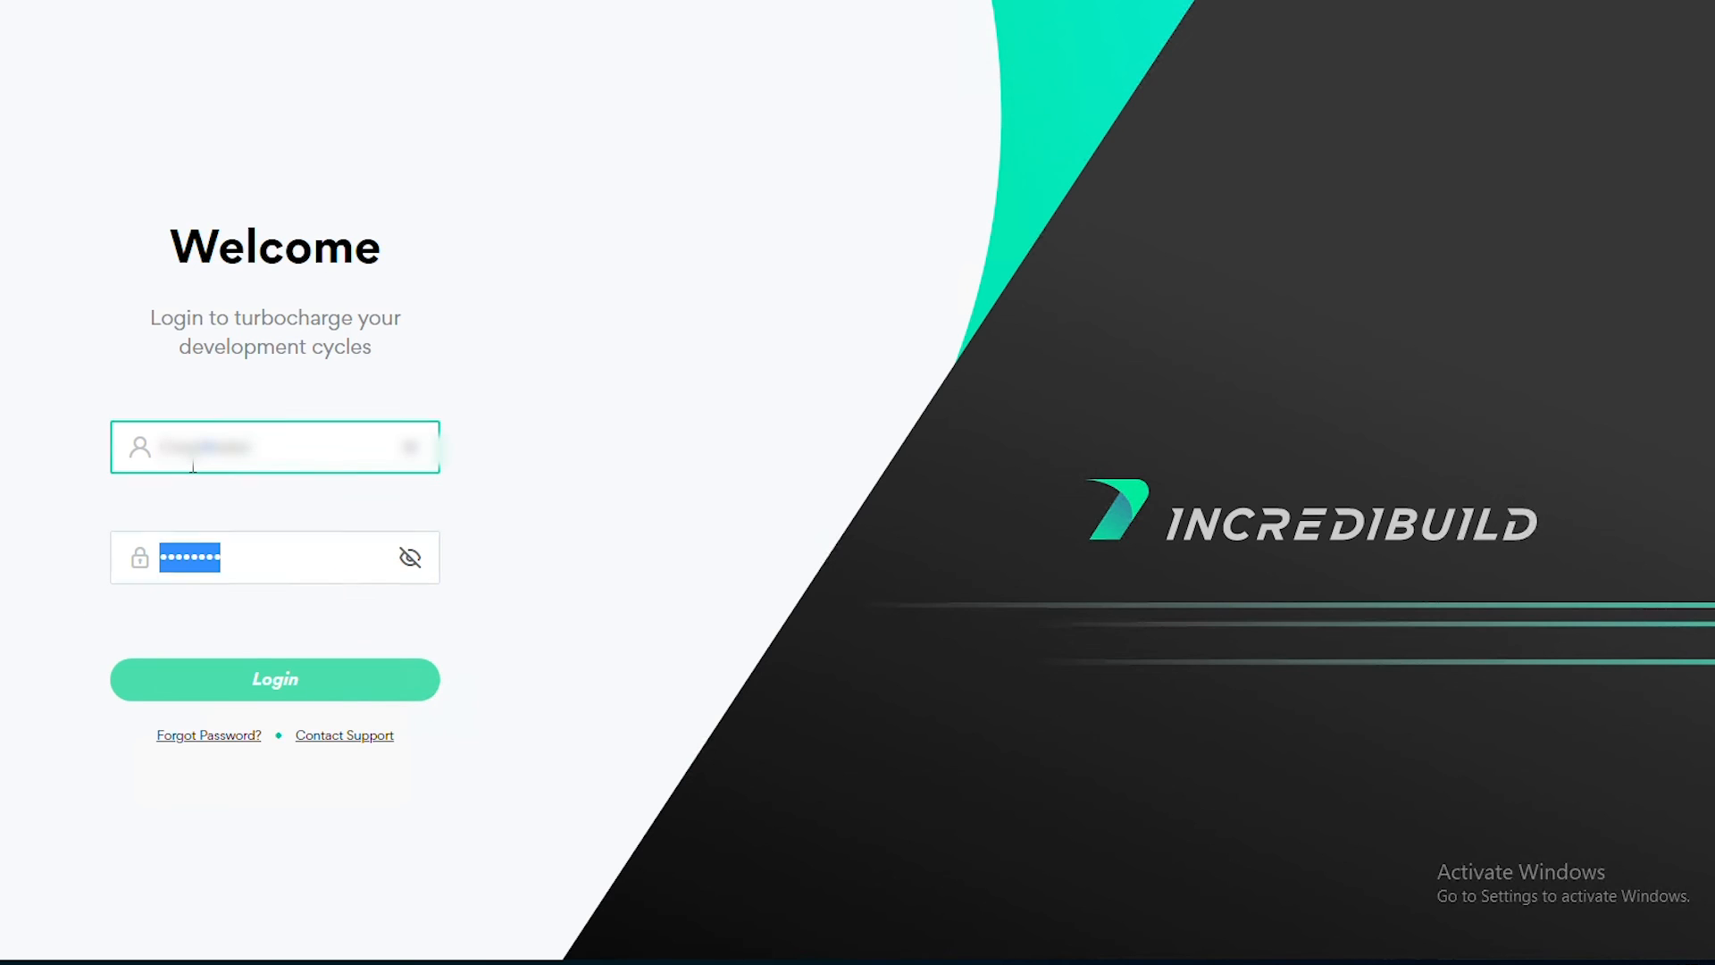
# Log in with the prefilled credentials to open the Agent List.
pyautogui.click(274, 678)
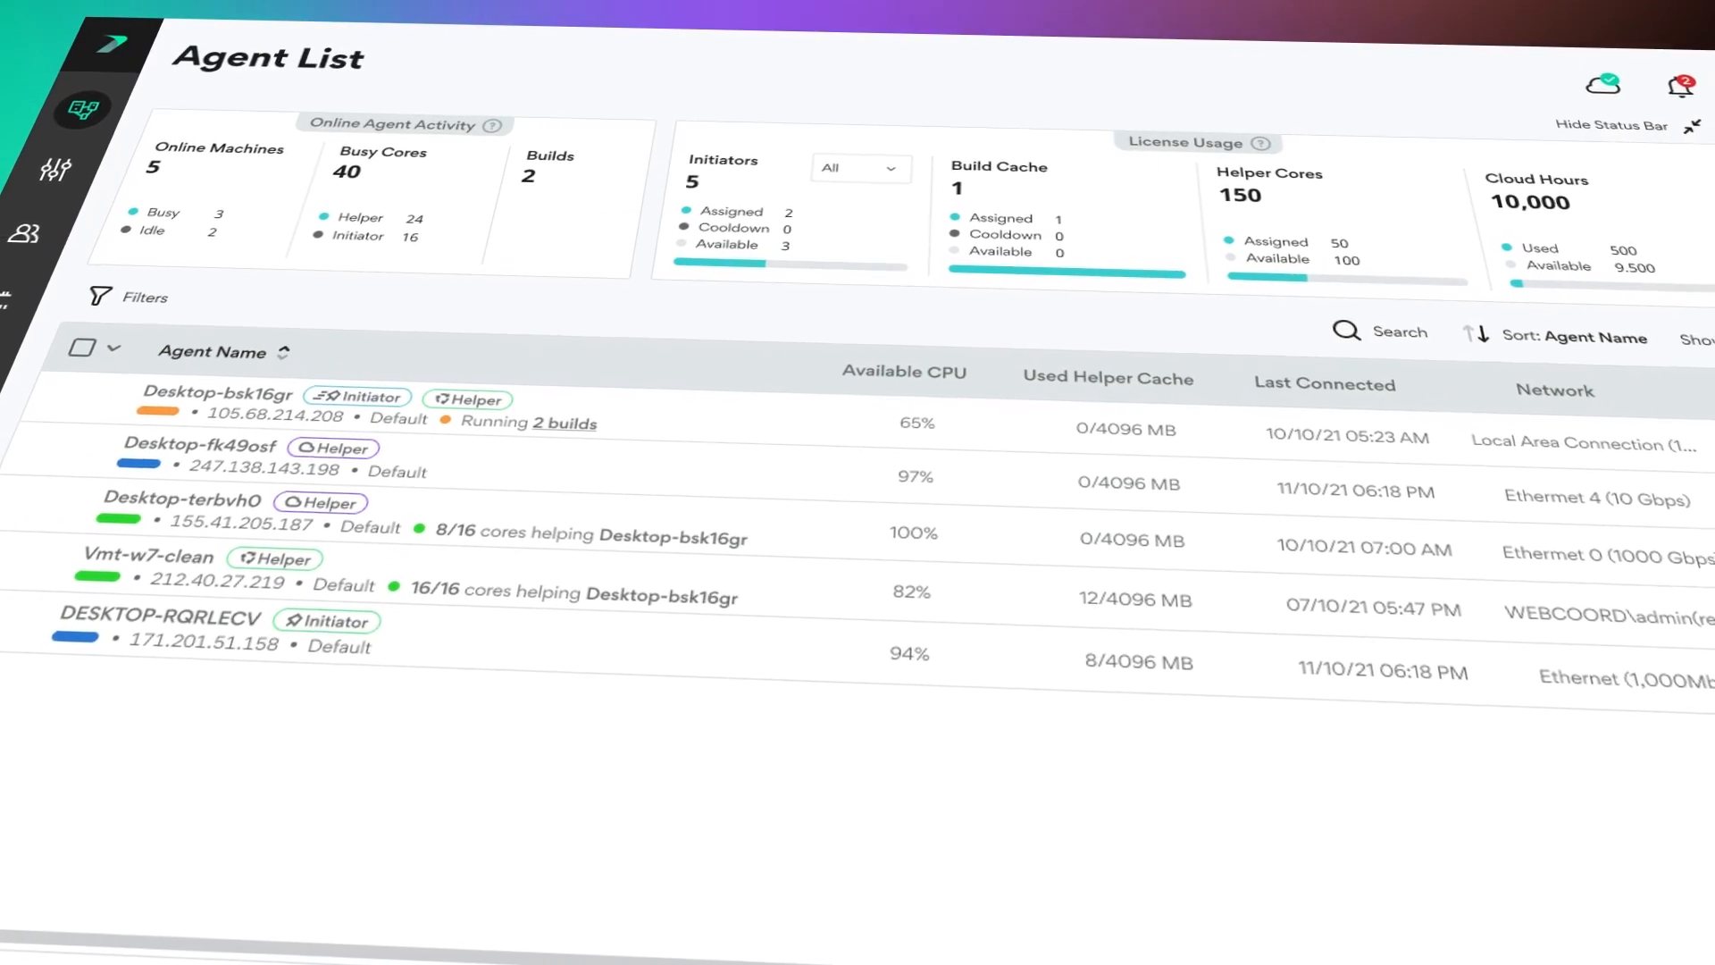